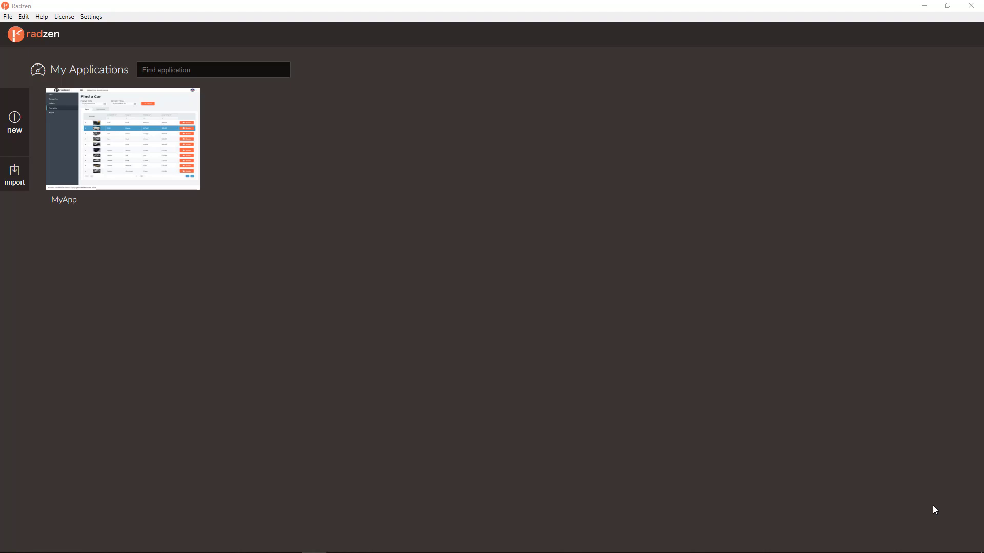
mouse_move(124, 190)
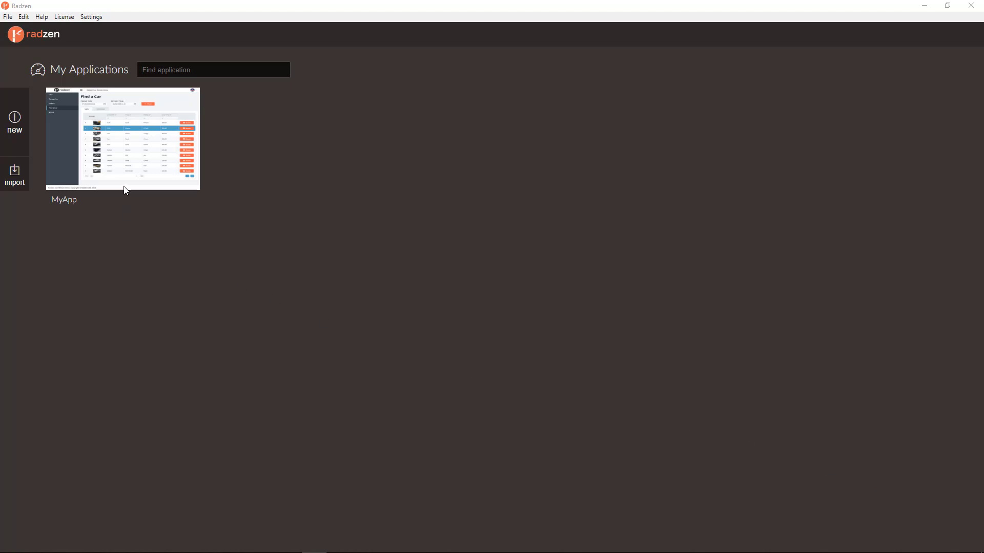
mouse_move(14, 178)
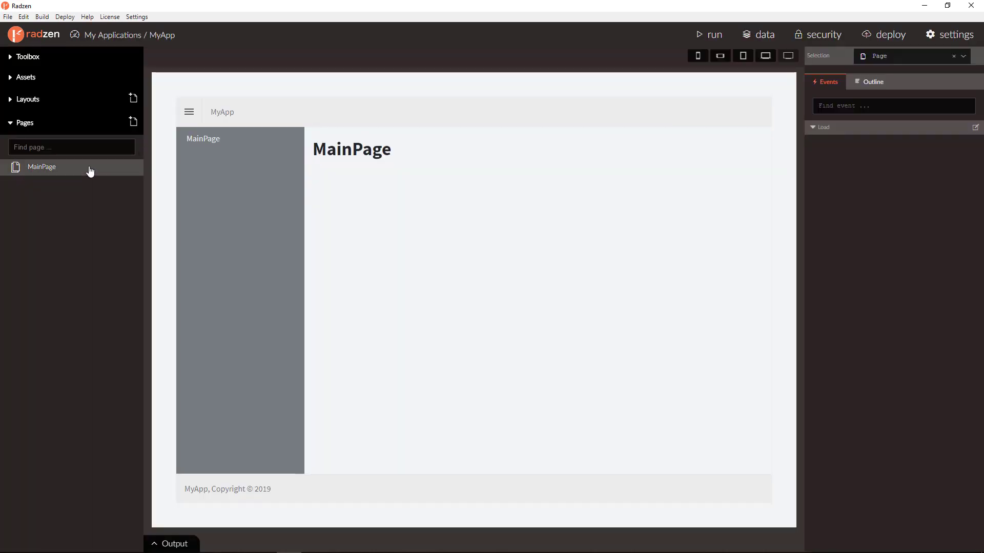
mouse_move(763, 34)
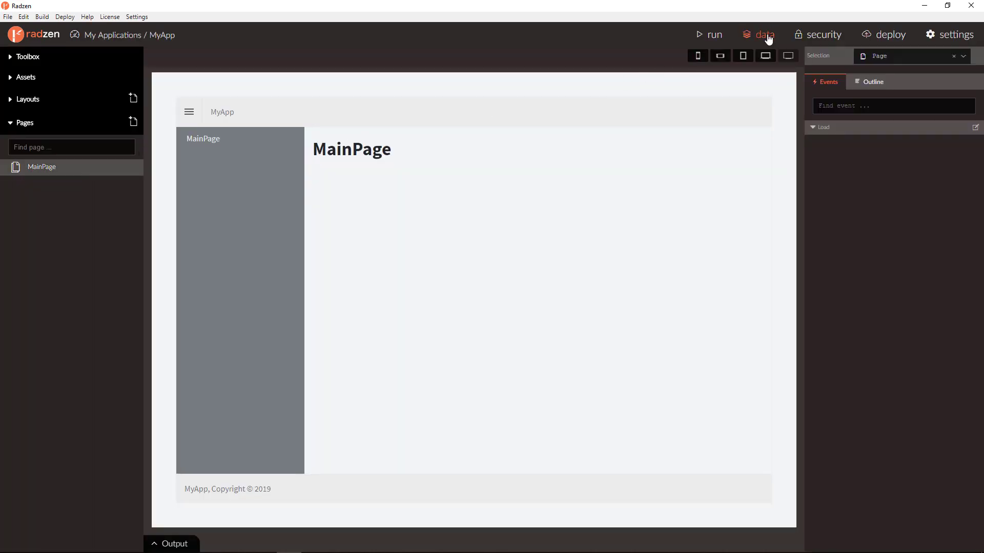
left_click(763, 34)
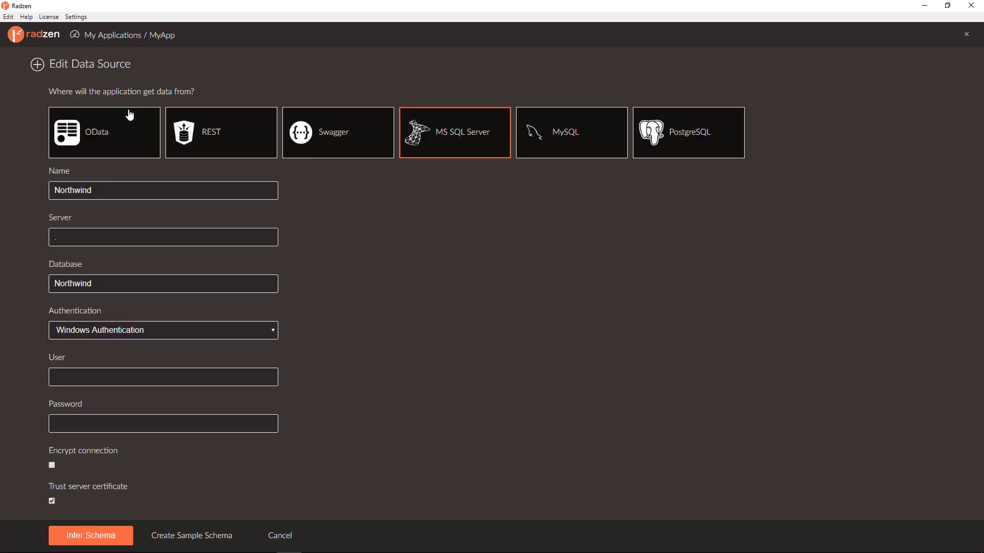
mouse_move(386, 333)
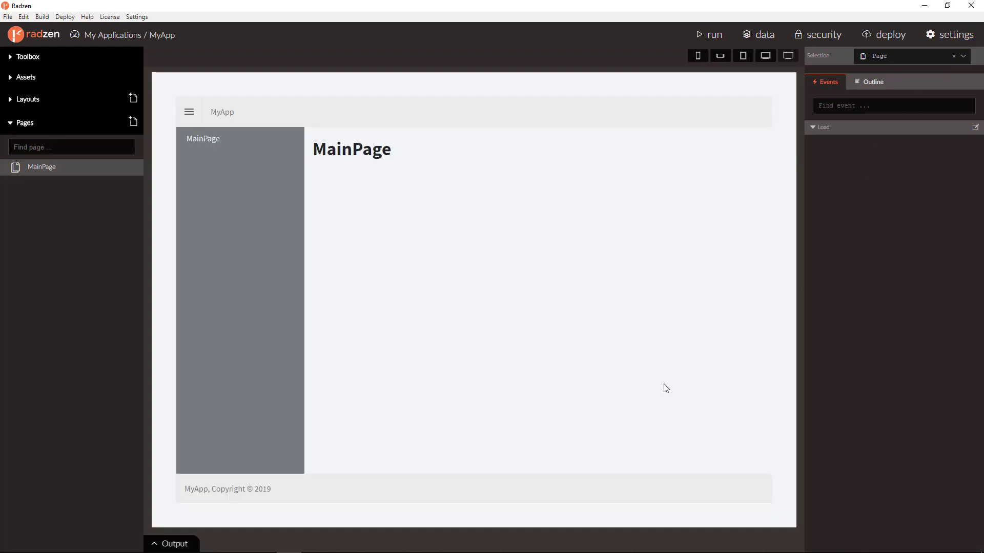
mouse_move(917, 417)
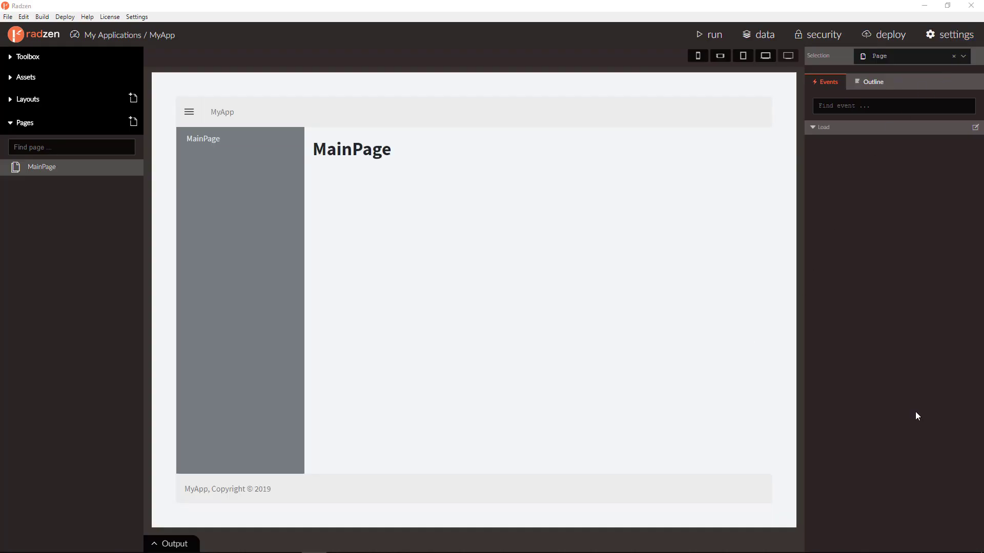
mouse_move(795, 112)
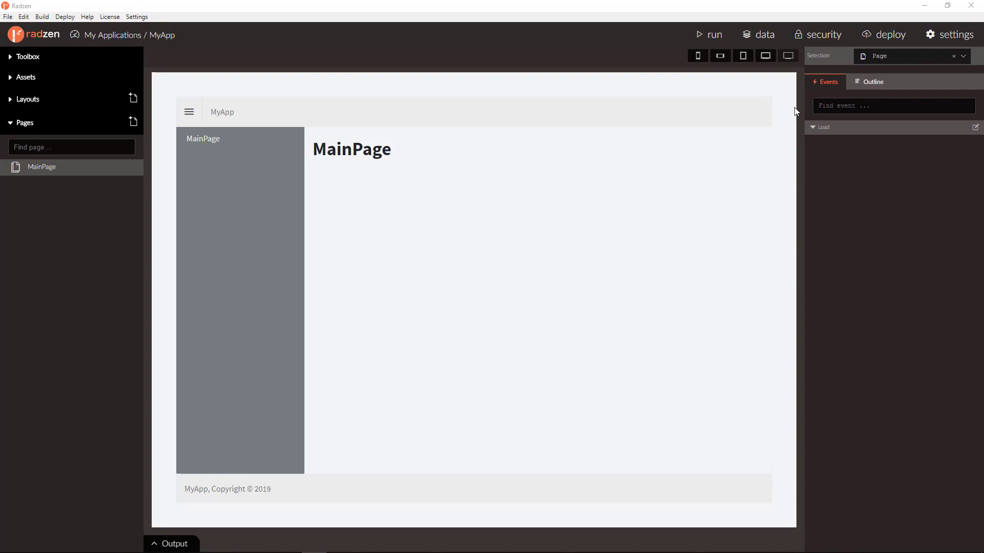
left_click(763, 34)
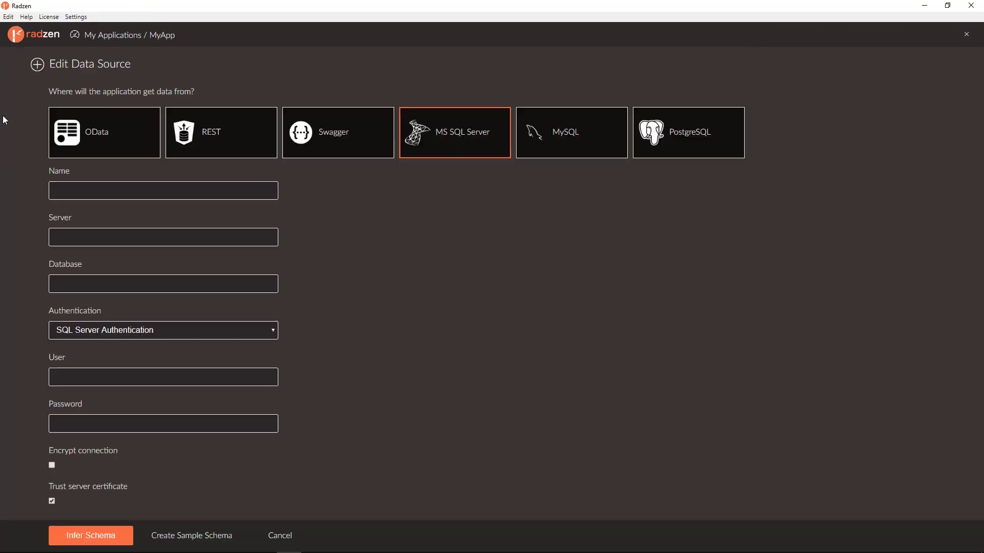
left_click(570, 132)
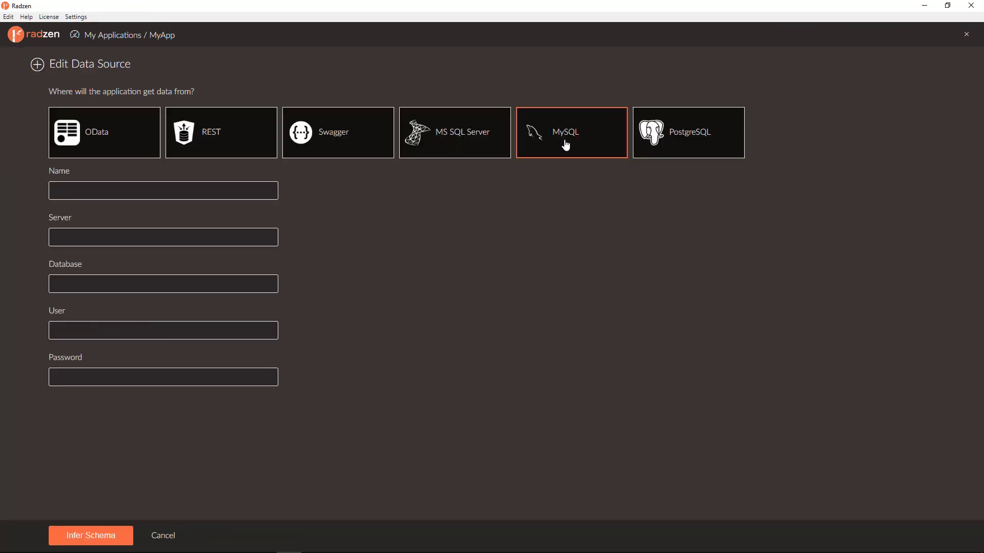
left_click(688, 132)
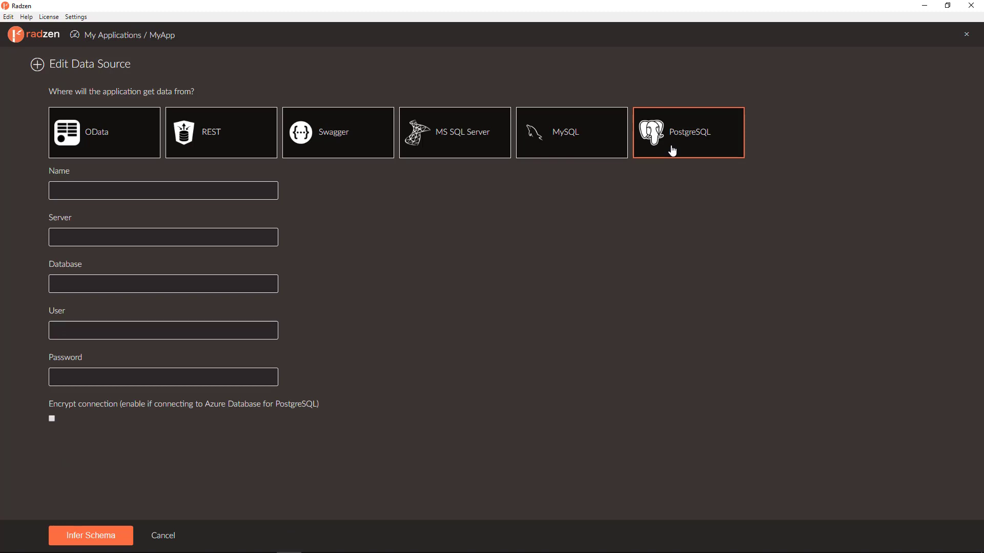
mouse_move(70, 114)
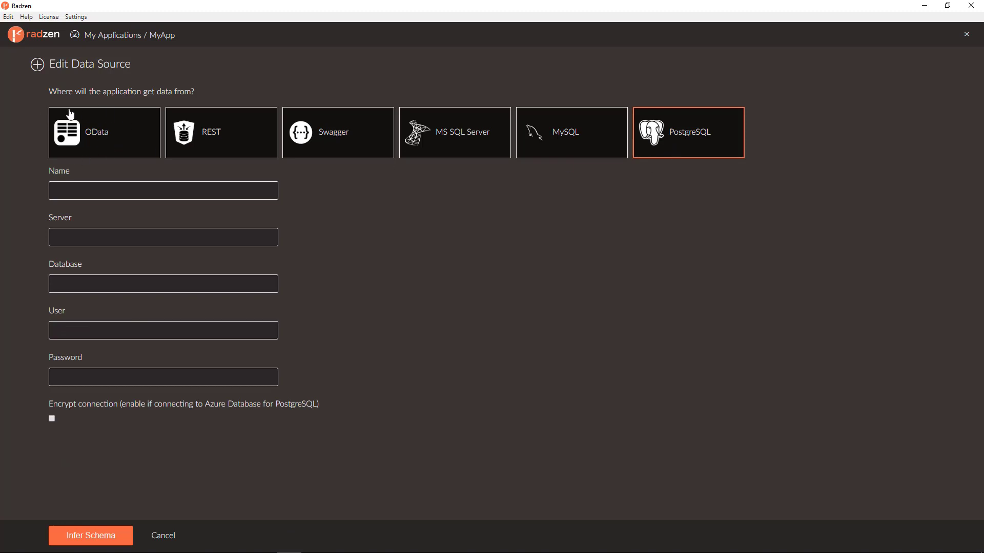
mouse_move(178, 523)
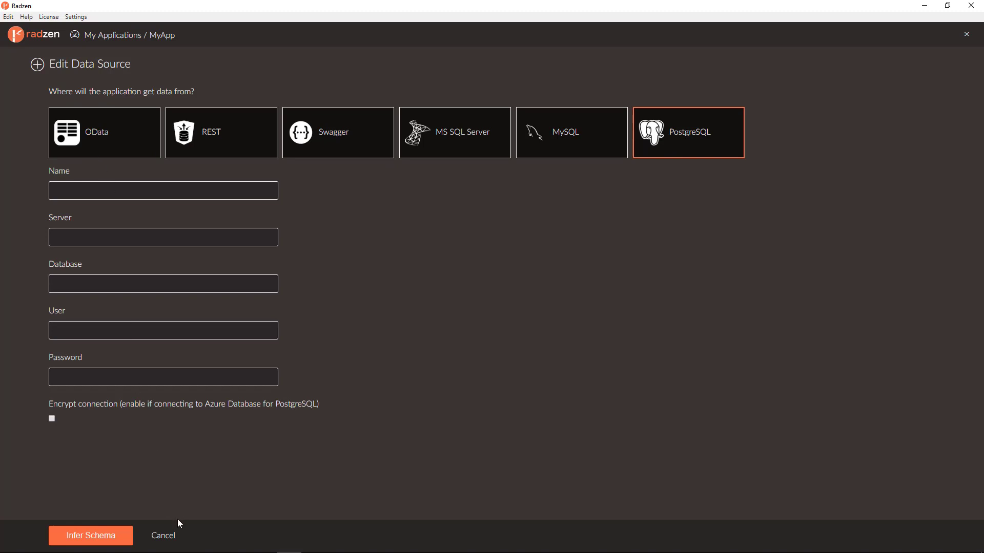
mouse_move(163, 536)
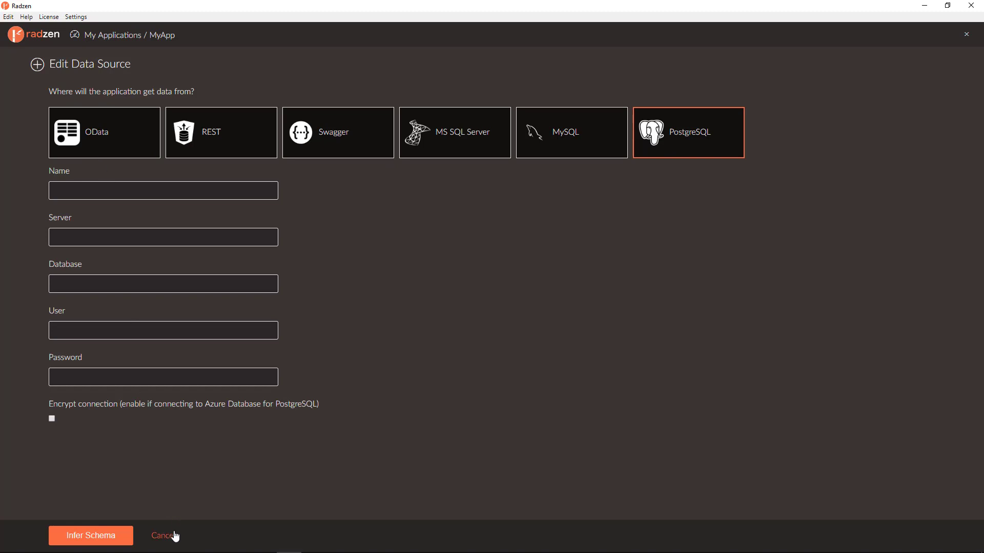
left_click(162, 535)
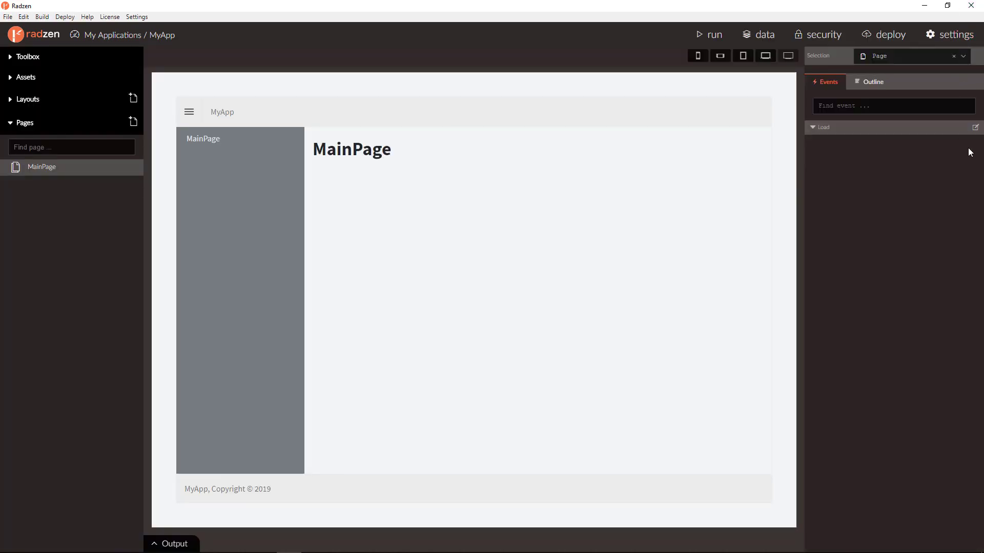
mouse_move(973, 142)
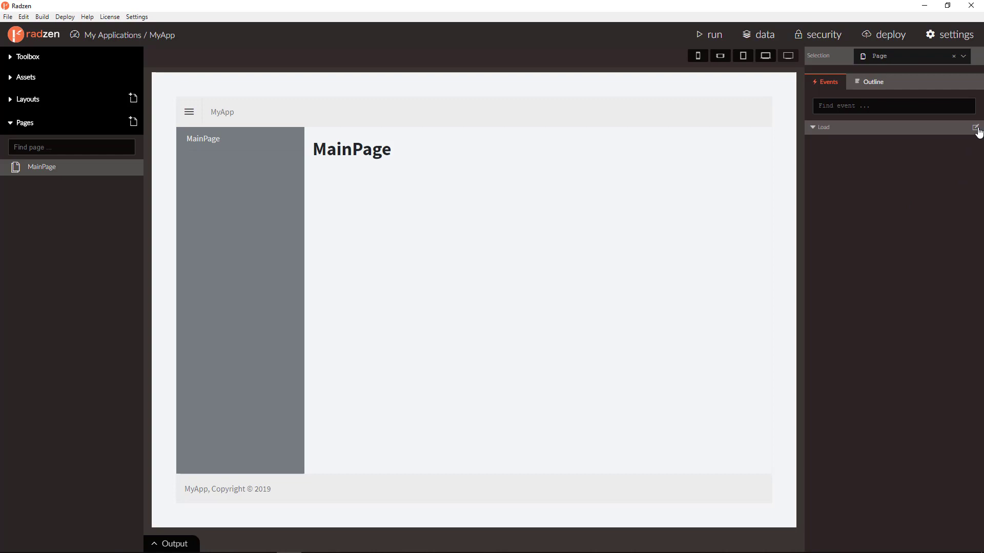
Step: Add a Load event handler on MainPage of type Invoke data source method
left_click(975, 127)
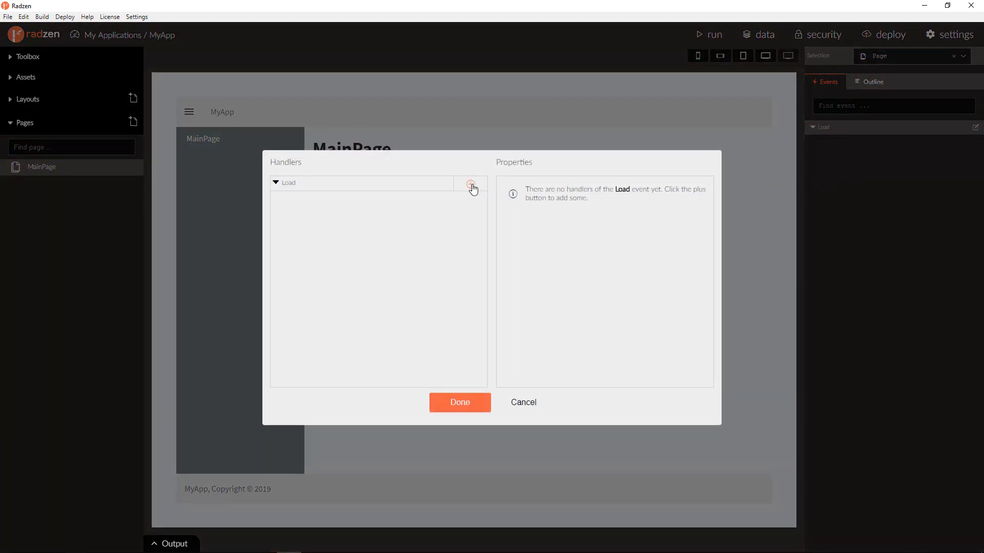
left_click(471, 184)
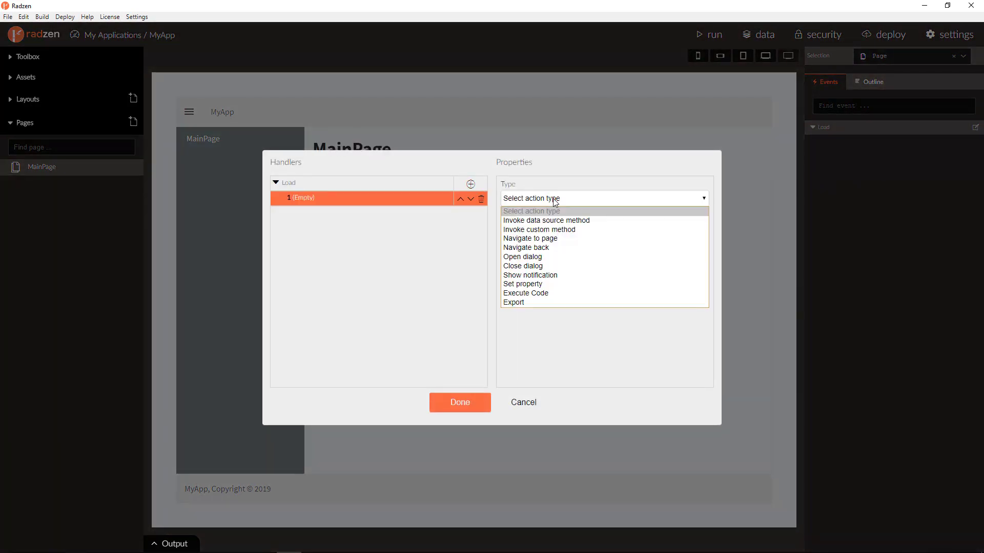
left_click(546, 221)
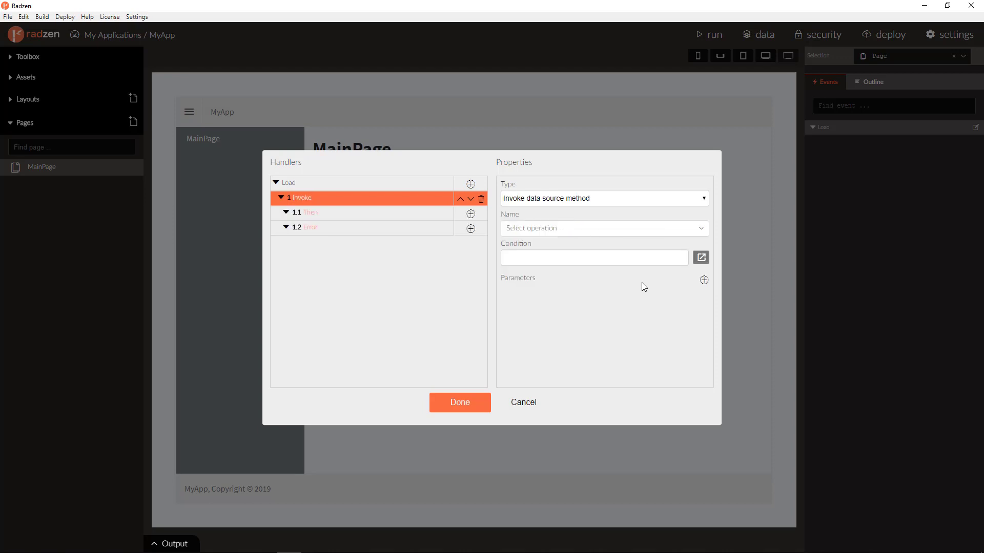
mouse_move(703, 280)
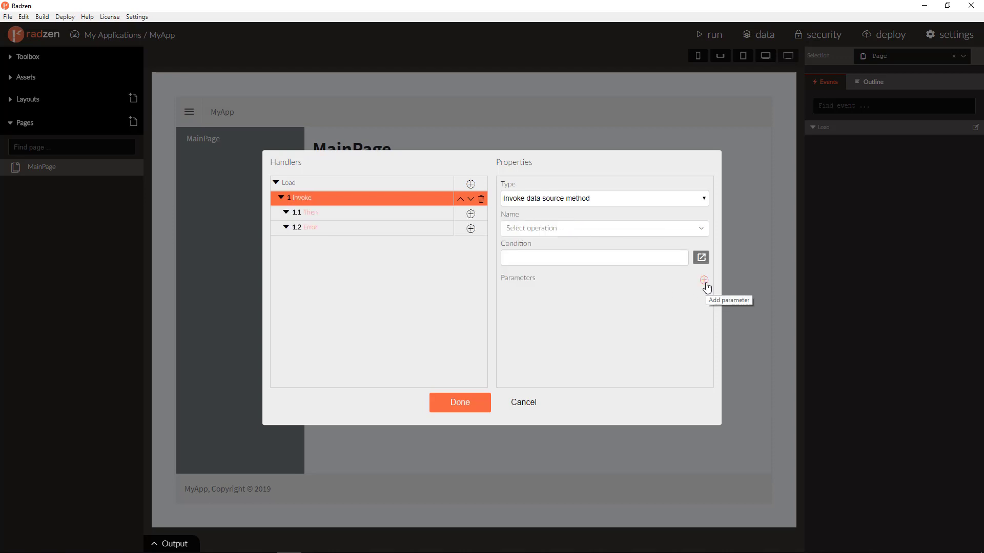
Step: Choose Northwind getOrders as the invoked operation and start a parameter entry
left_click(603, 228)
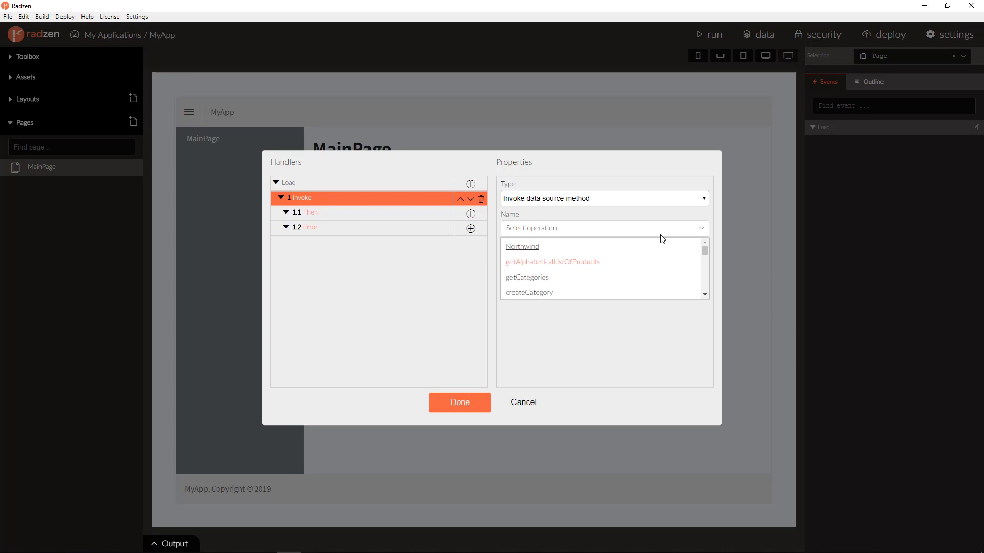
type("getOrder")
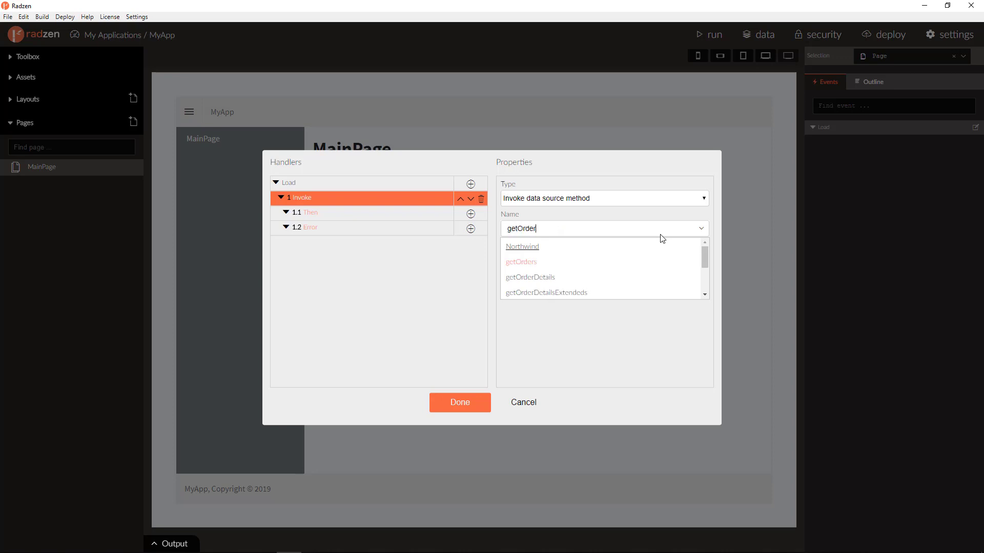
left_click(522, 262)
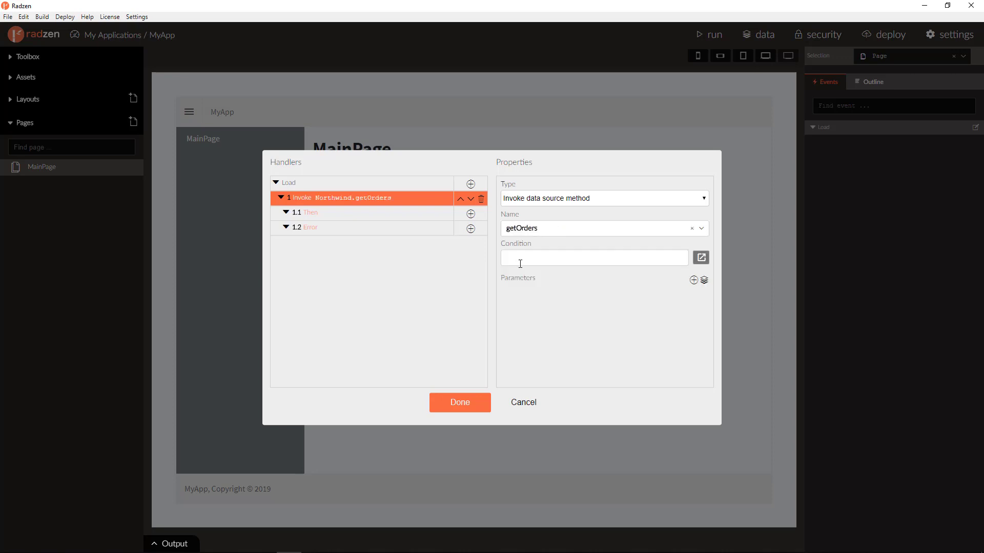
left_click(693, 279)
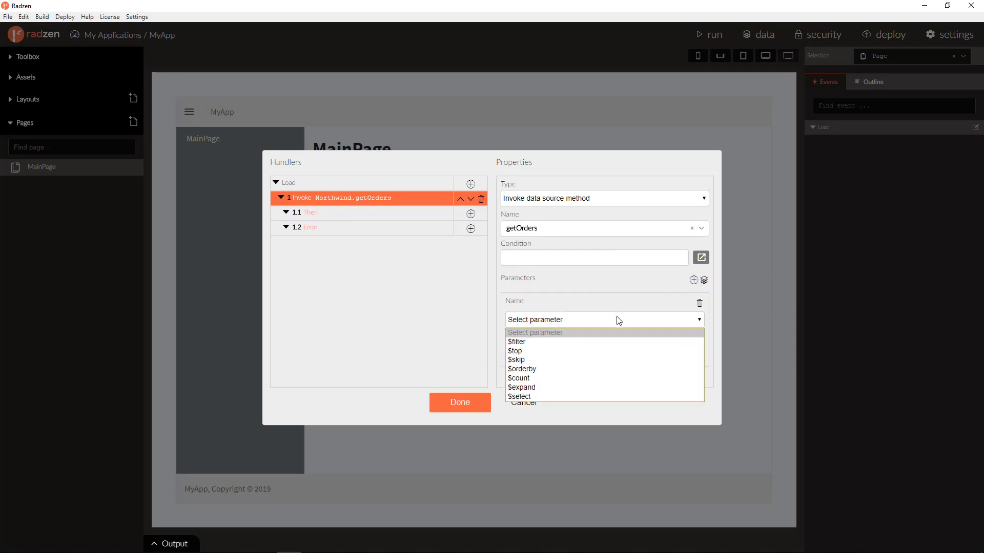
mouse_move(618, 341)
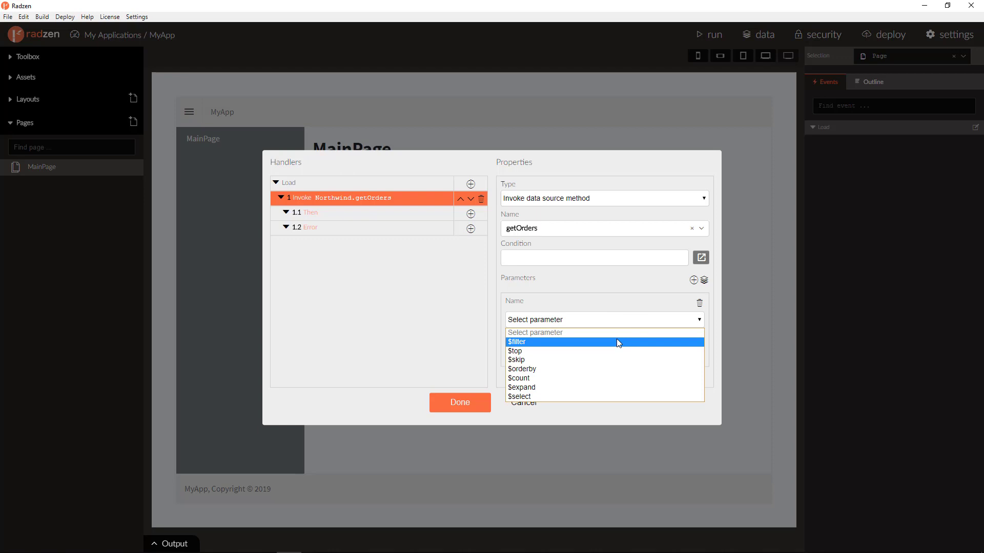
mouse_move(617, 350)
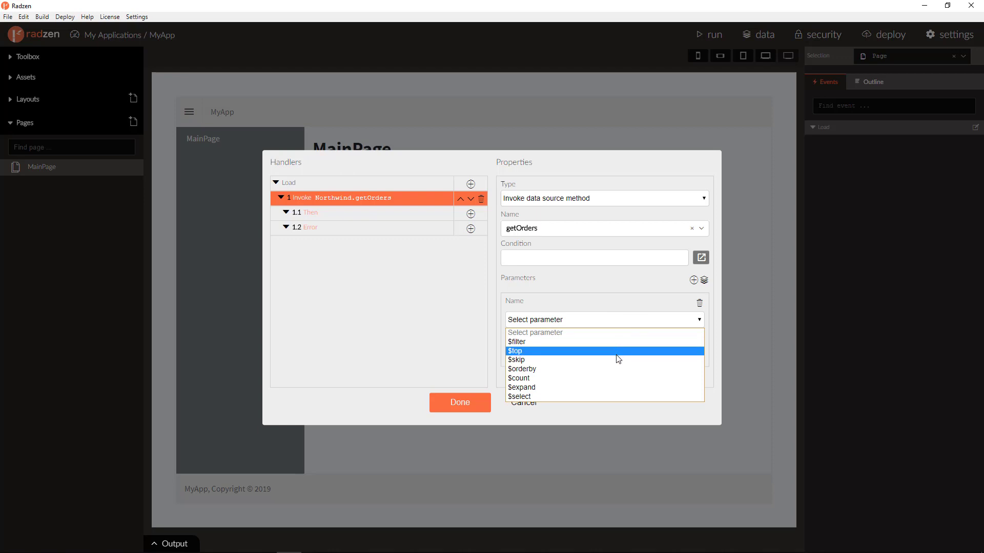
mouse_move(614, 369)
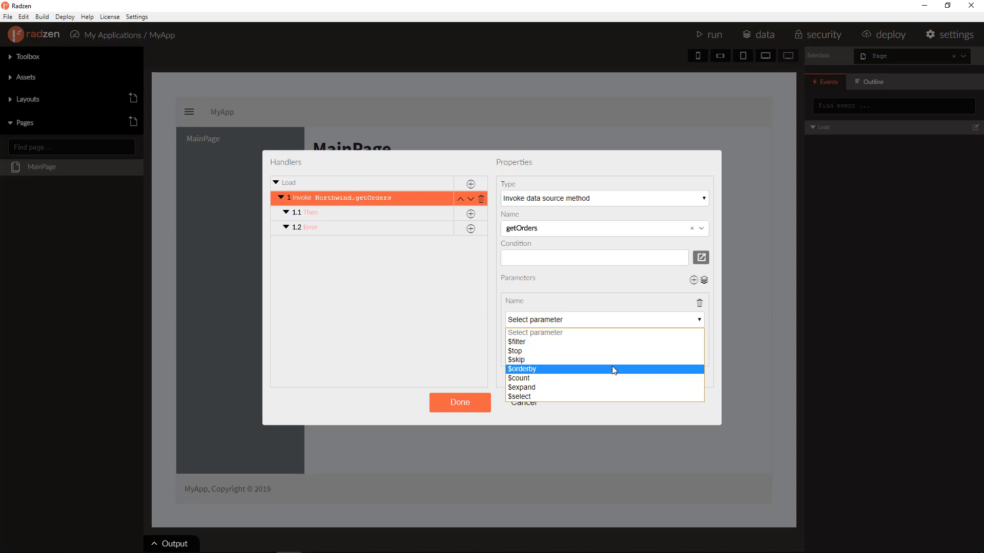
mouse_move(604, 391)
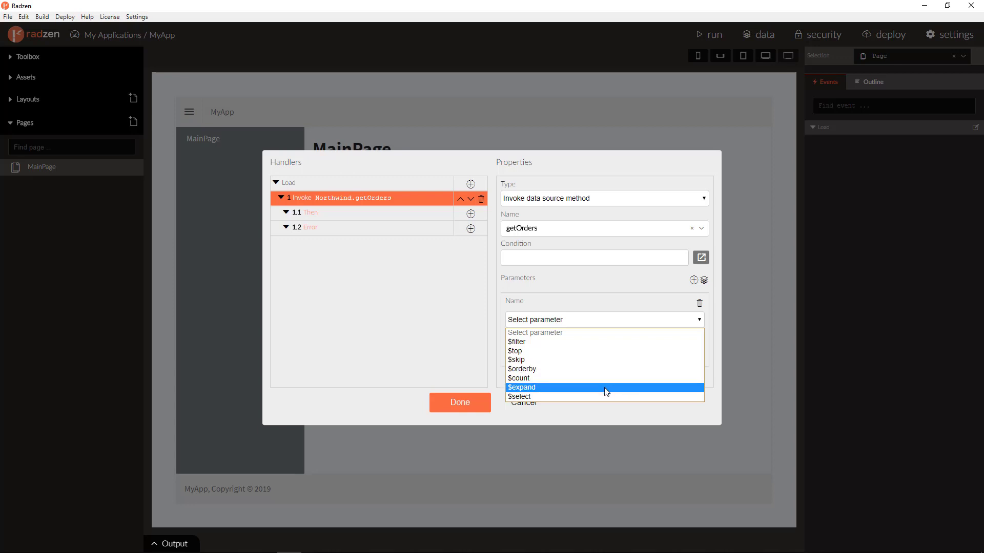
mouse_move(604, 397)
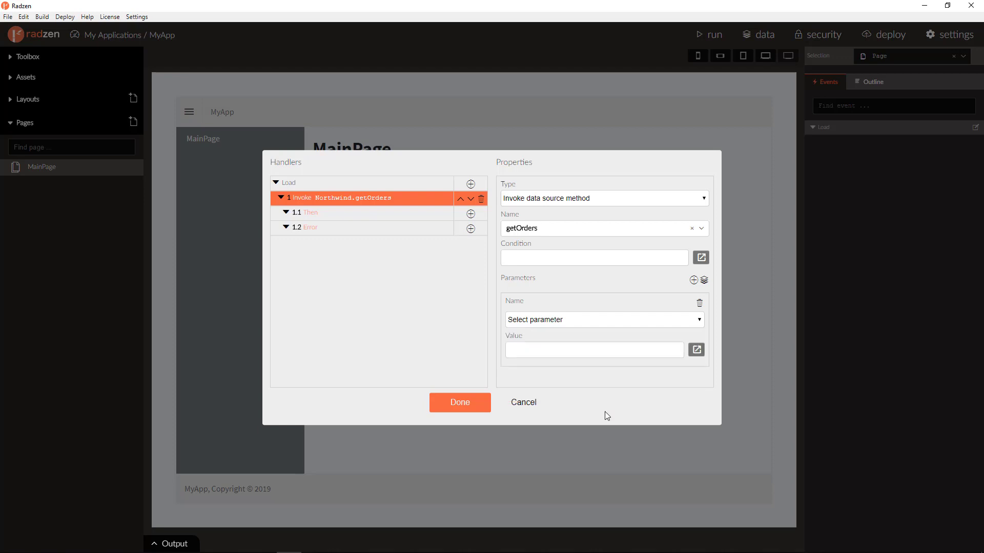
mouse_move(716, 437)
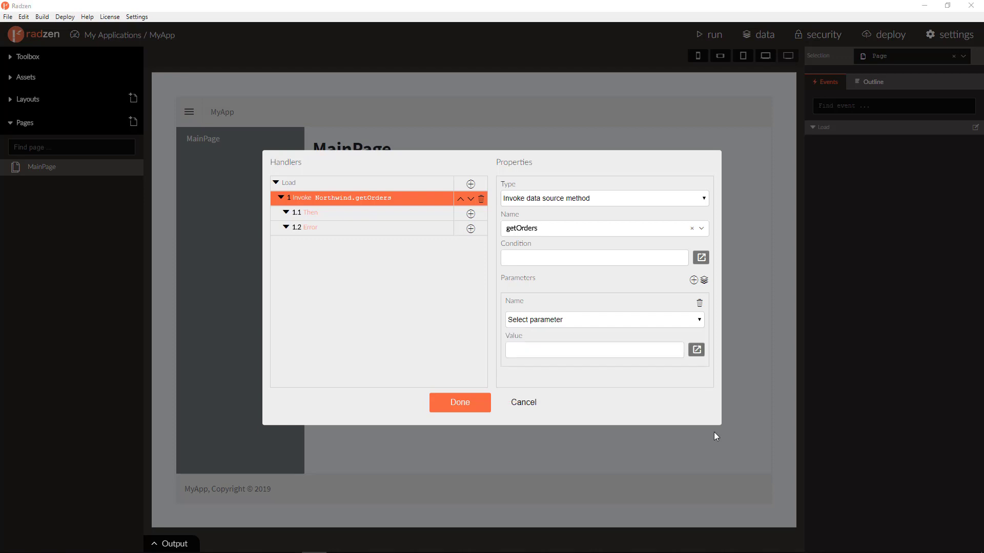
mouse_move(601, 324)
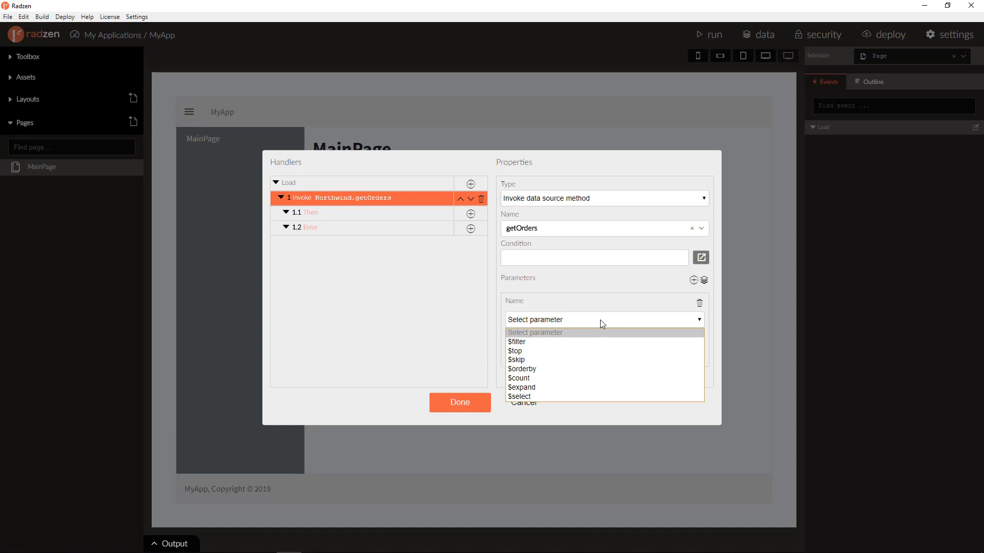
Step: Try $top and $skip parameters on getOrders with values 10 and 20
left_click(514, 351)
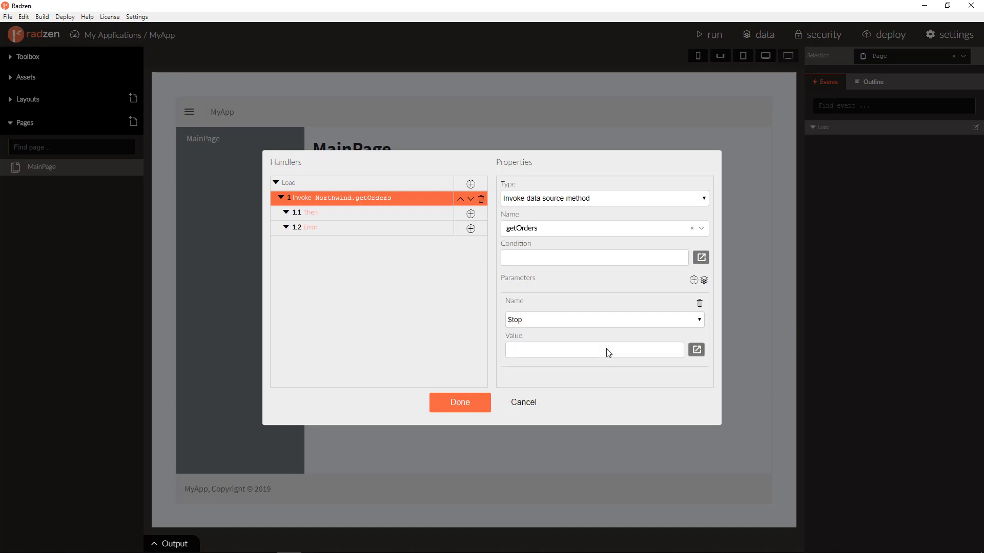
type("10")
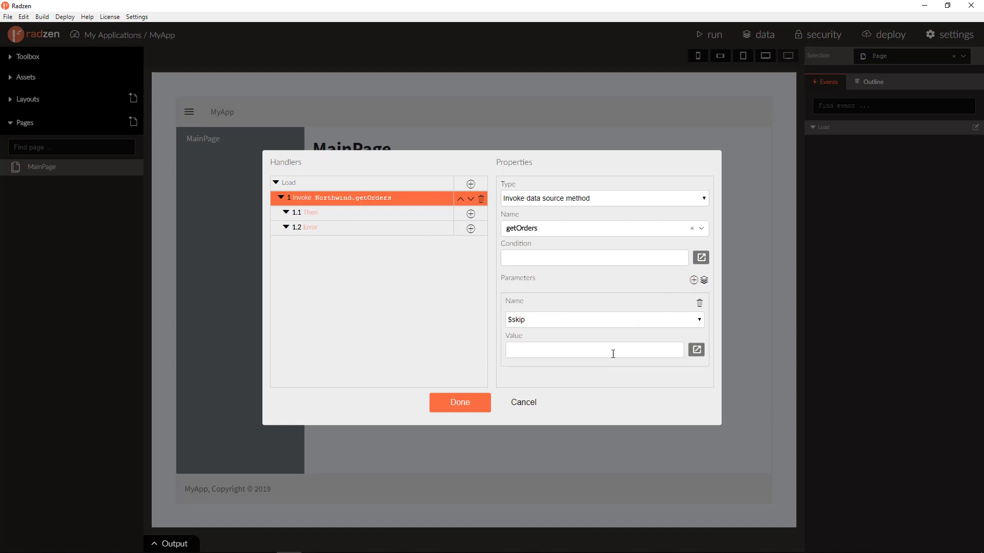
type("10")
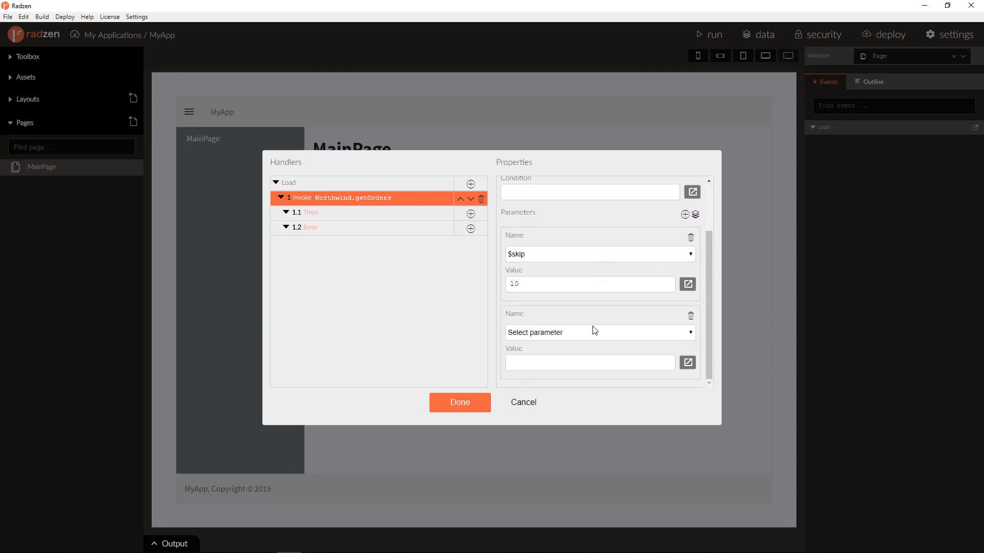
left_click(599, 332)
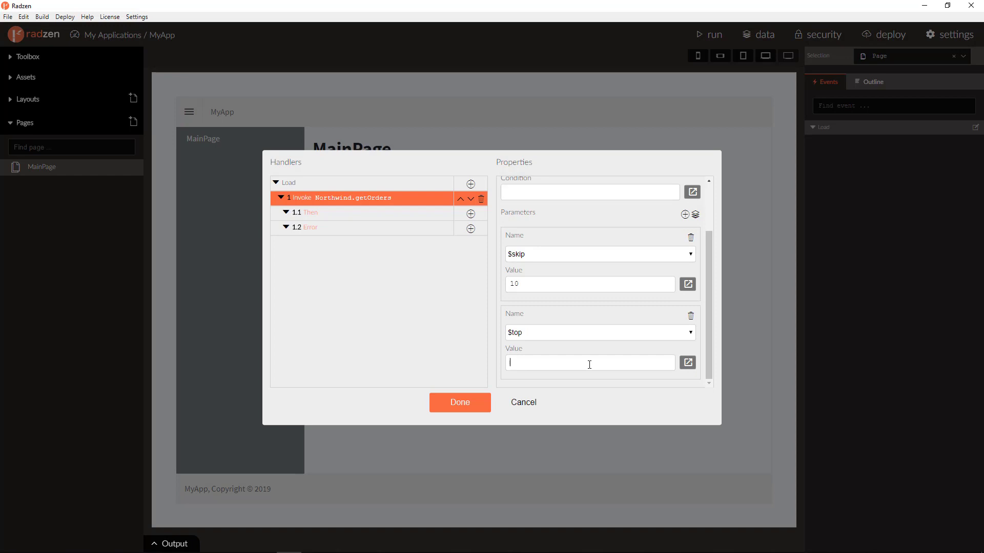
type("20")
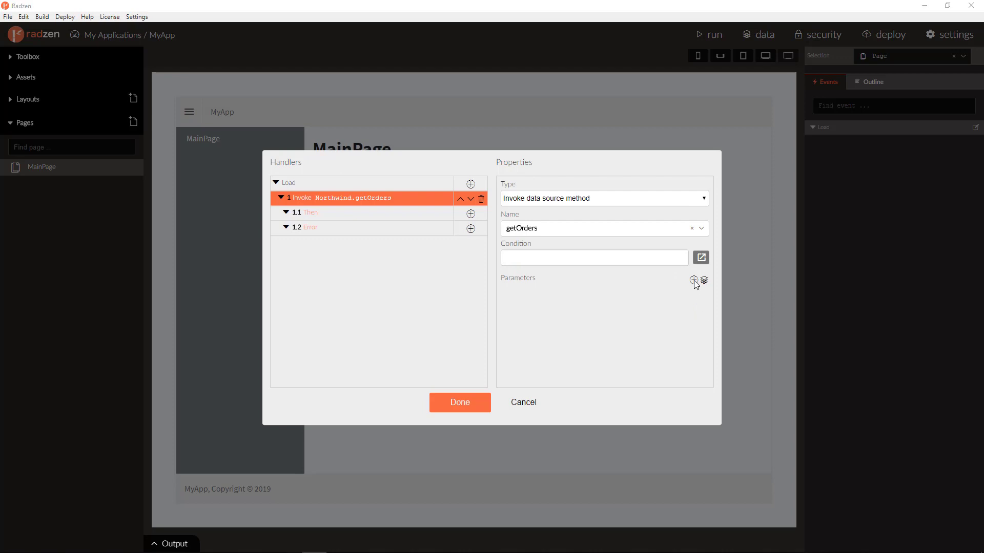
Step: Try an $orderby parameter on OrderDate, then remove it again
left_click(693, 280)
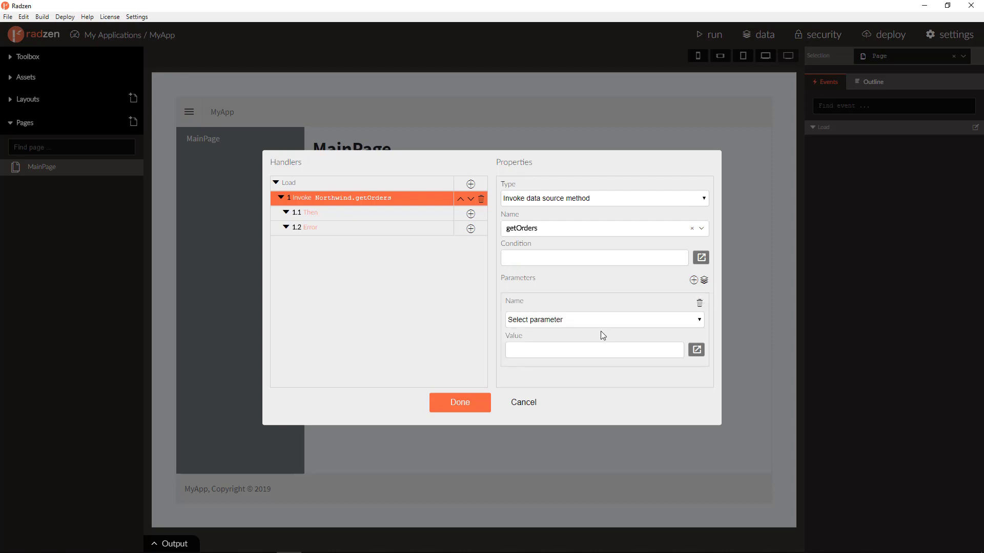
left_click(603, 319)
type("Order")
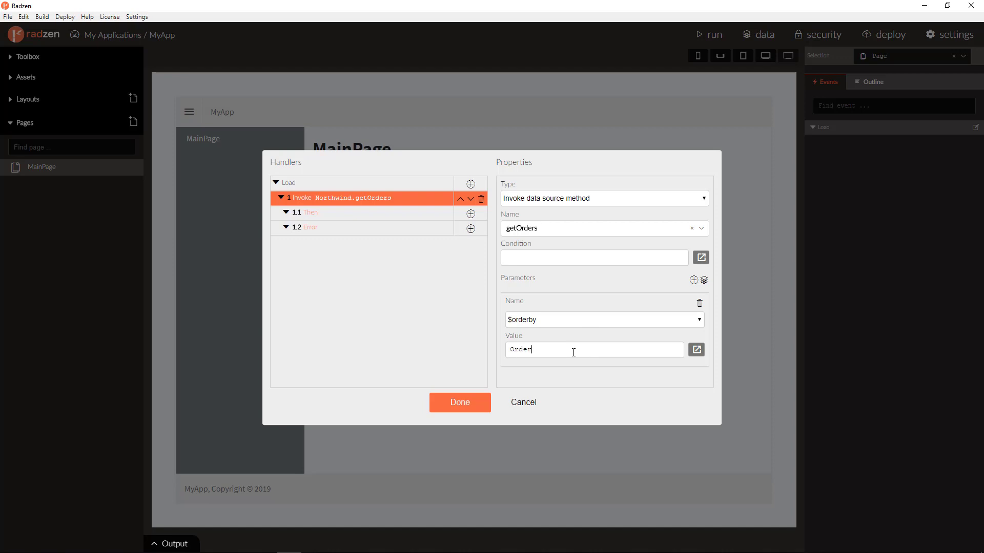
type("Date")
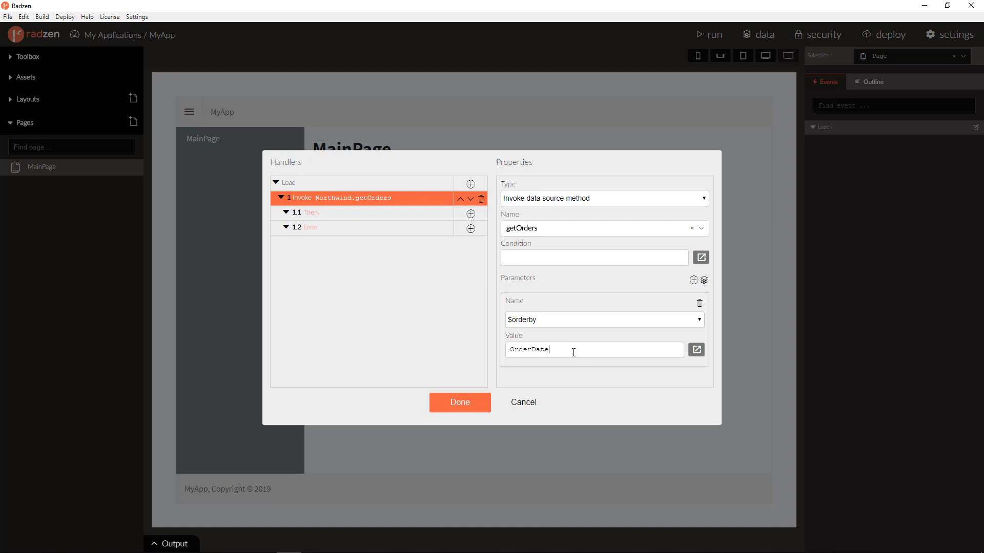
left_click(700, 302)
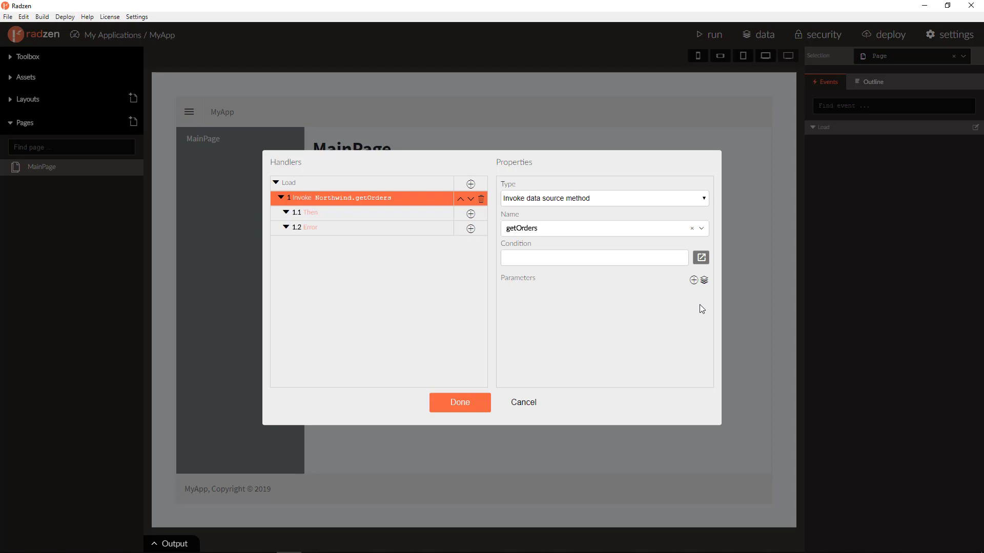
Step: In the getOrders query builder, add filter condition OrderID equals 111
left_click(703, 281)
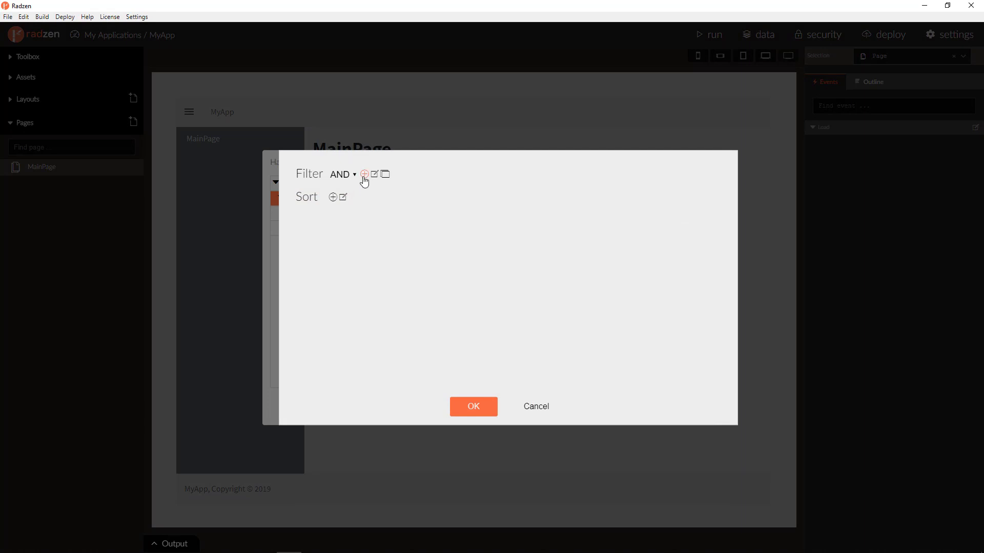
left_click(364, 174)
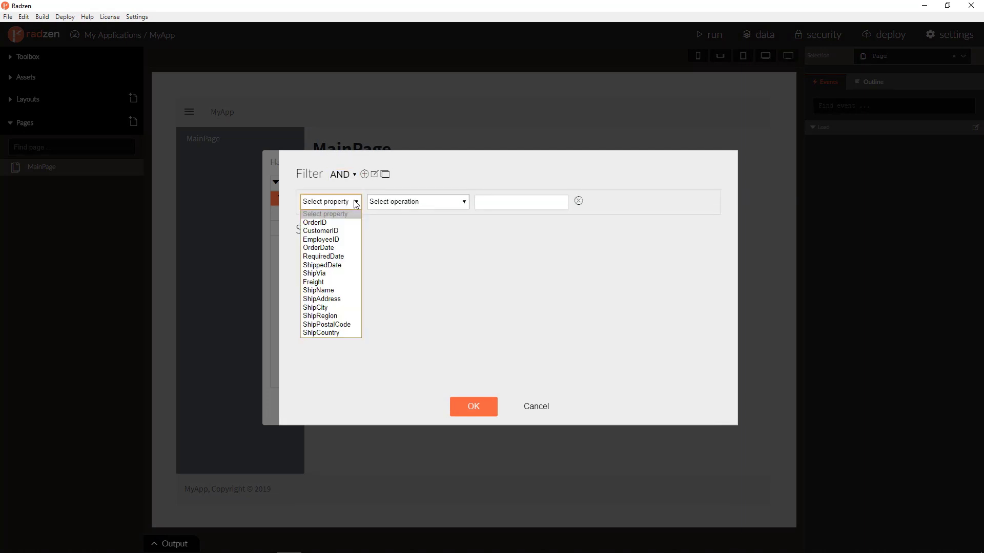
left_click(314, 222)
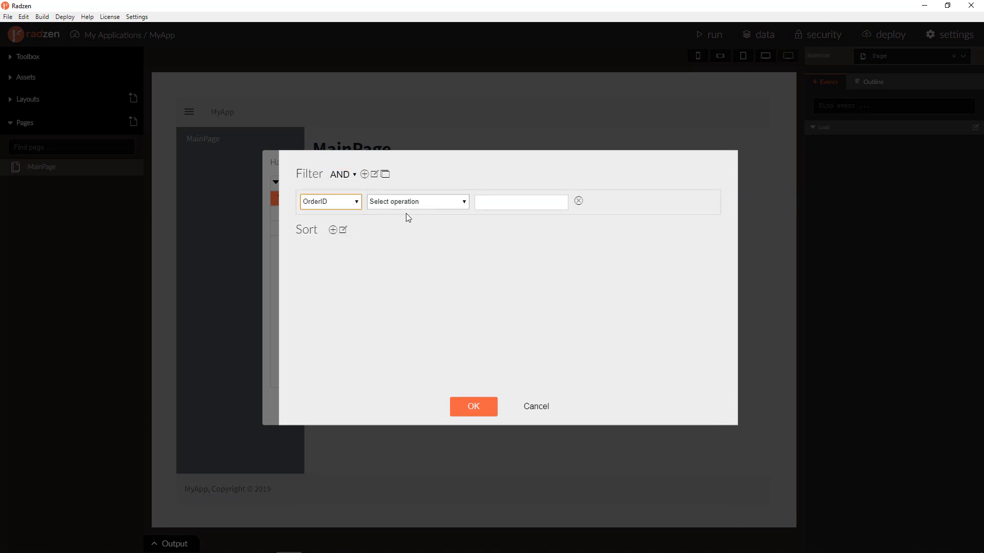
left_click(417, 201)
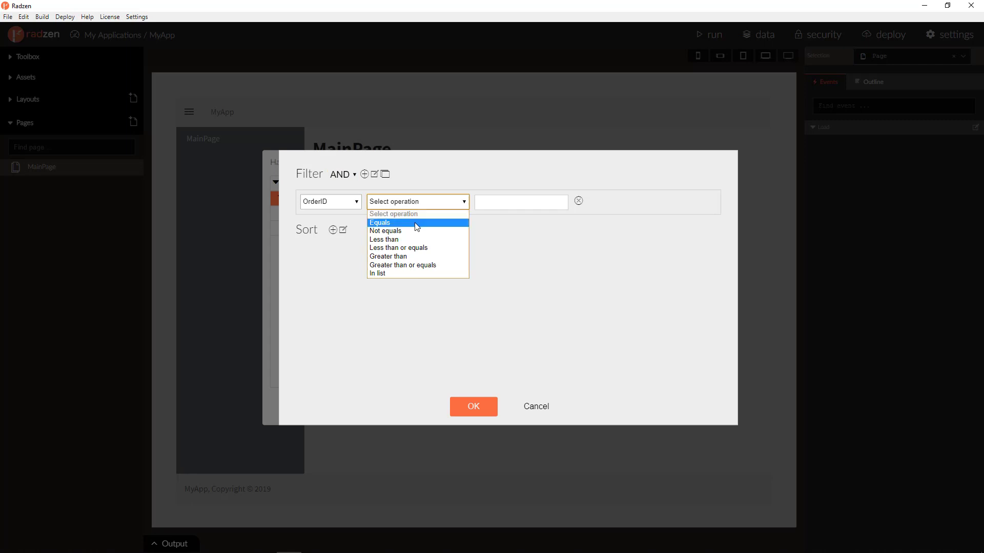
left_click(380, 223)
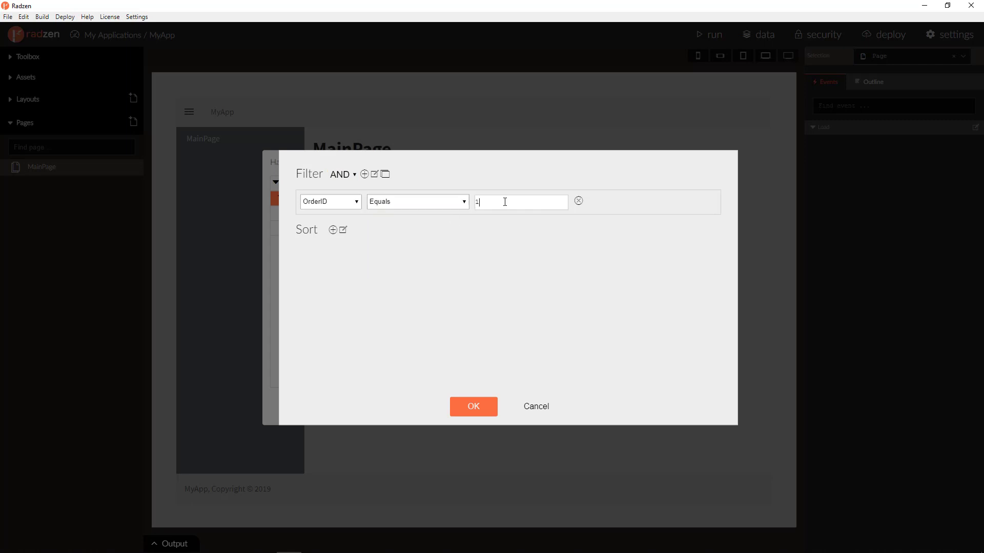
type("11")
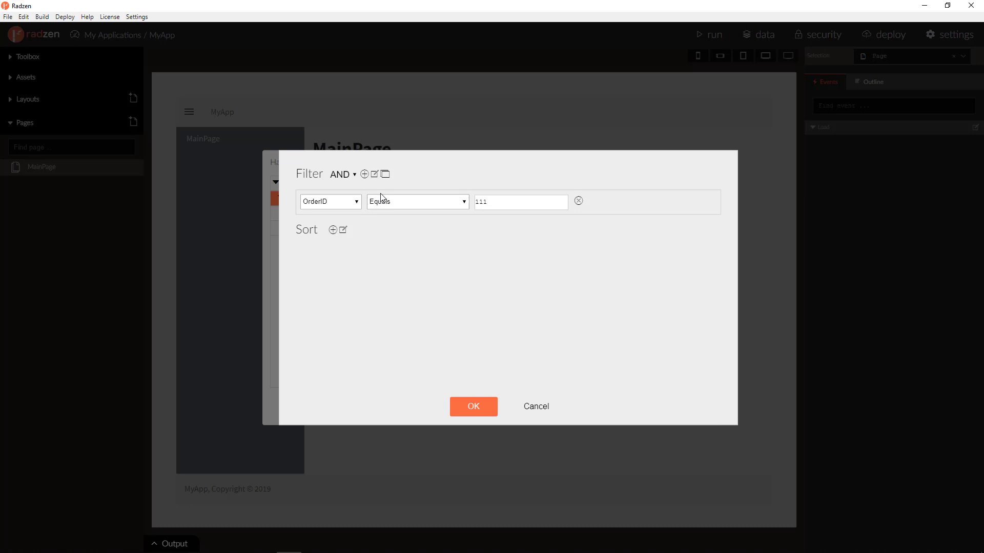
Step: Add a second AND condition: OrderDate less than 02/26/2019
left_click(364, 174)
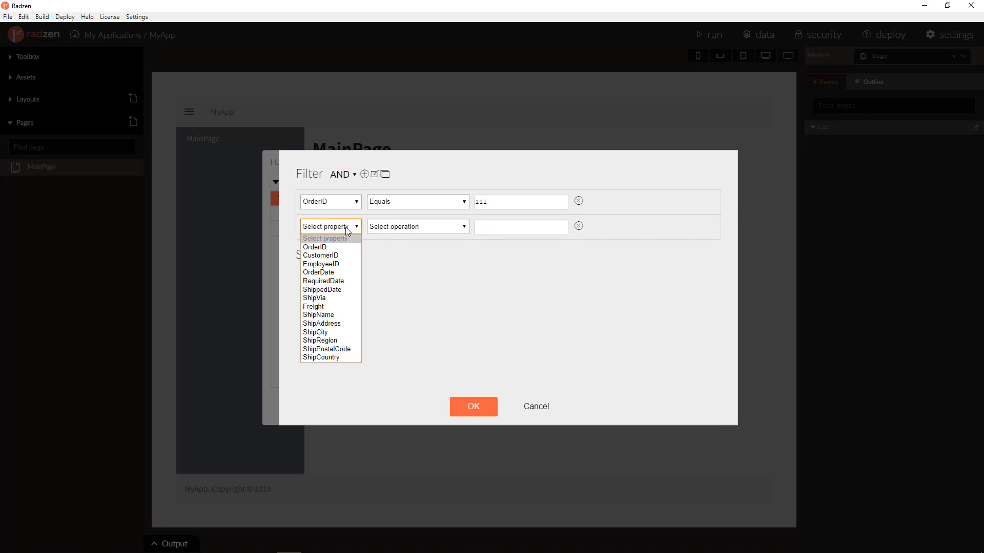
left_click(318, 272)
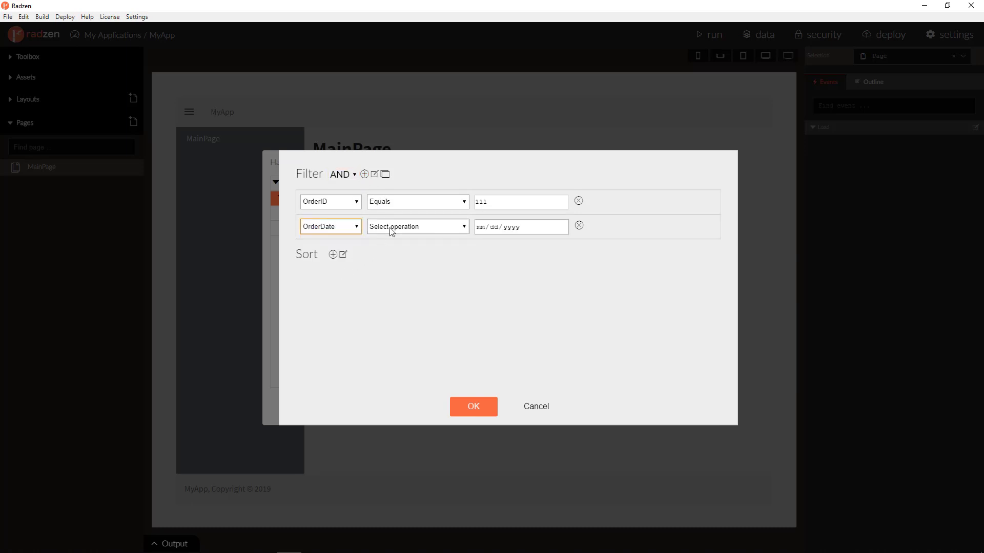
left_click(416, 226)
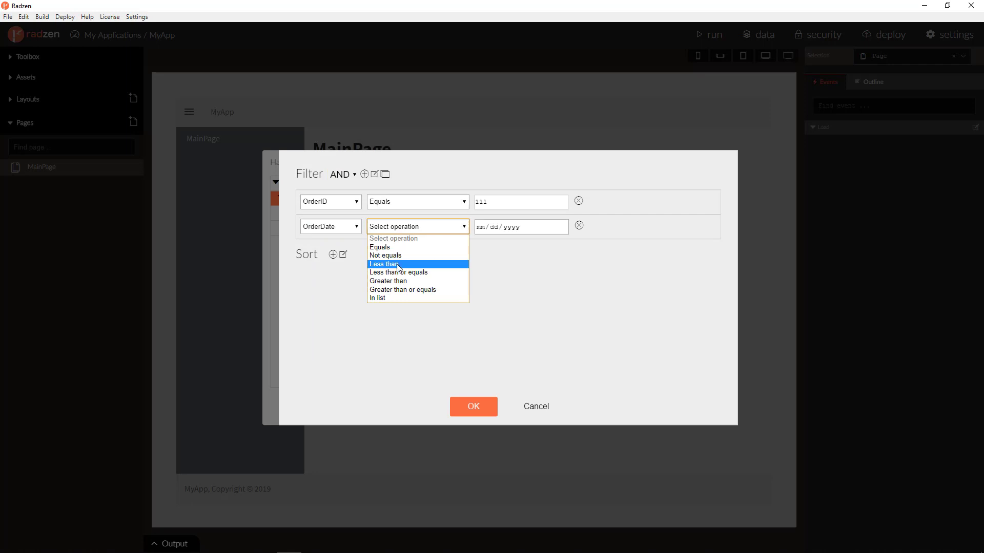
left_click(383, 264)
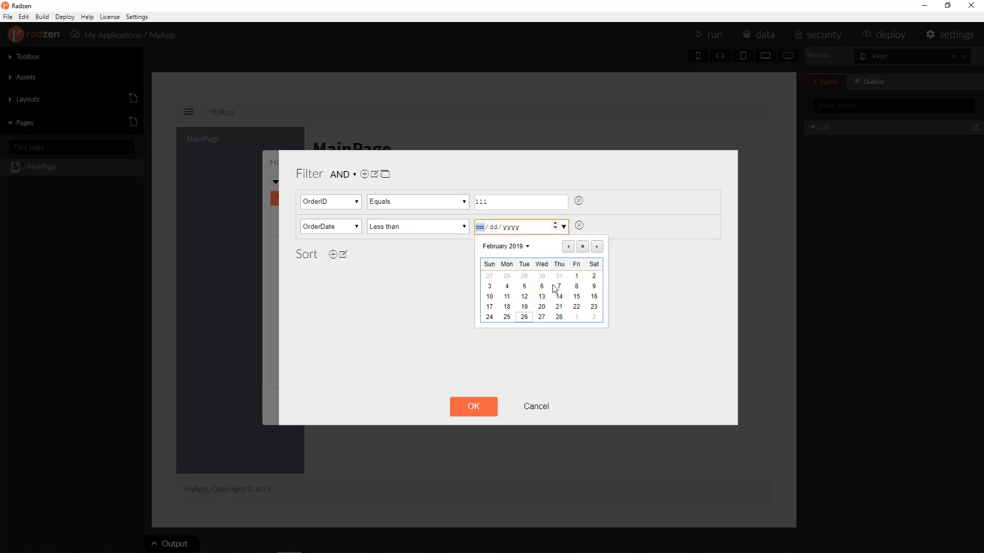
left_click(523, 317)
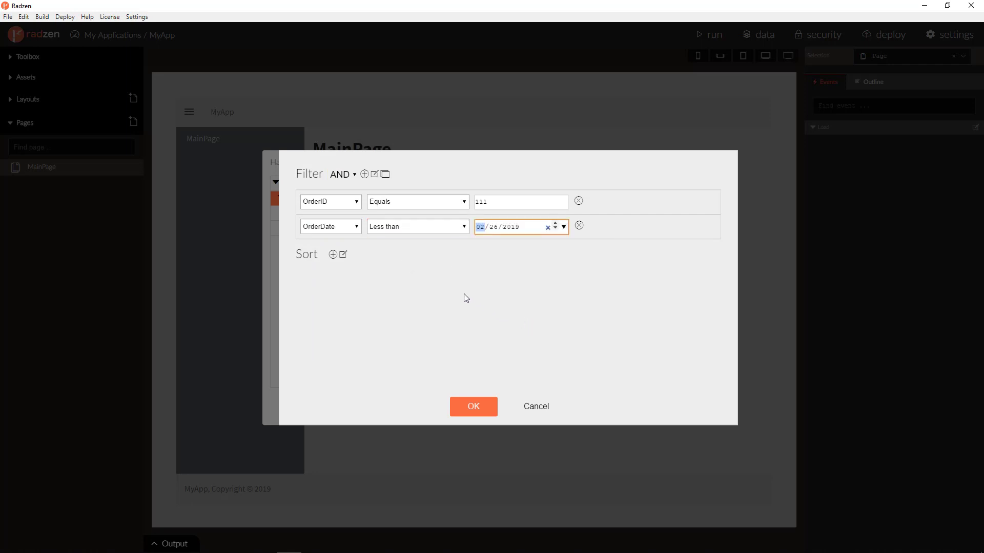
mouse_move(369, 183)
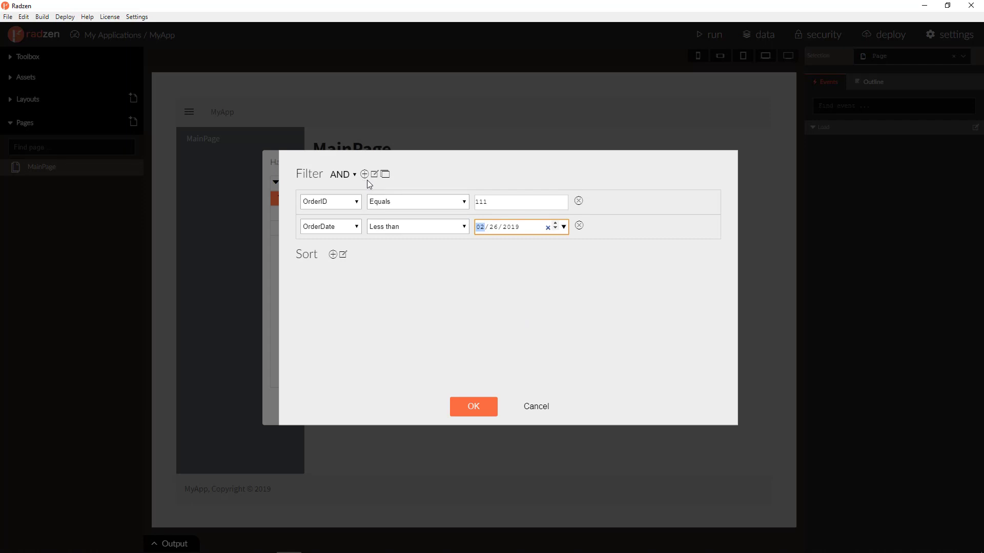
mouse_move(374, 175)
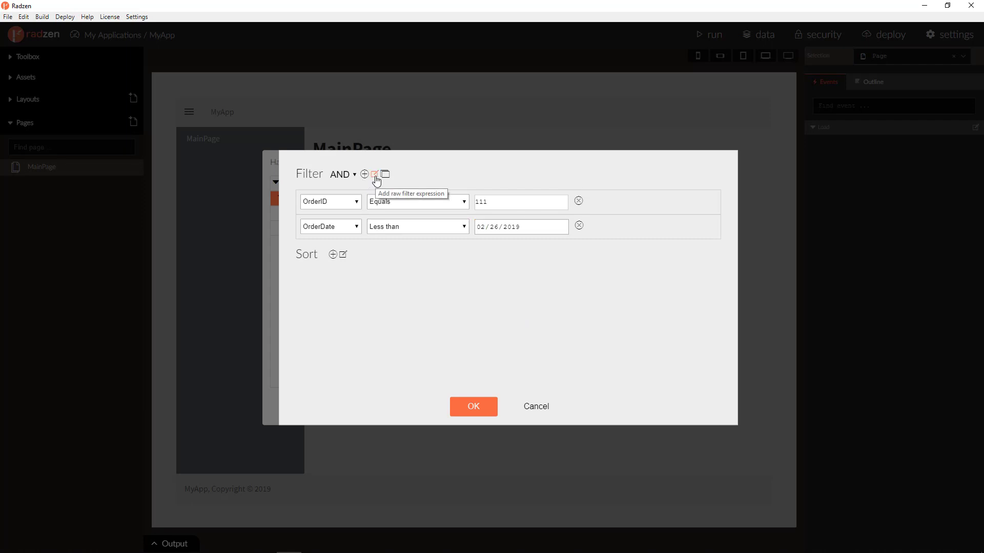
Step: Try a raw filter expression ${OrderID eq 3}, then remove that row
left_click(374, 174)
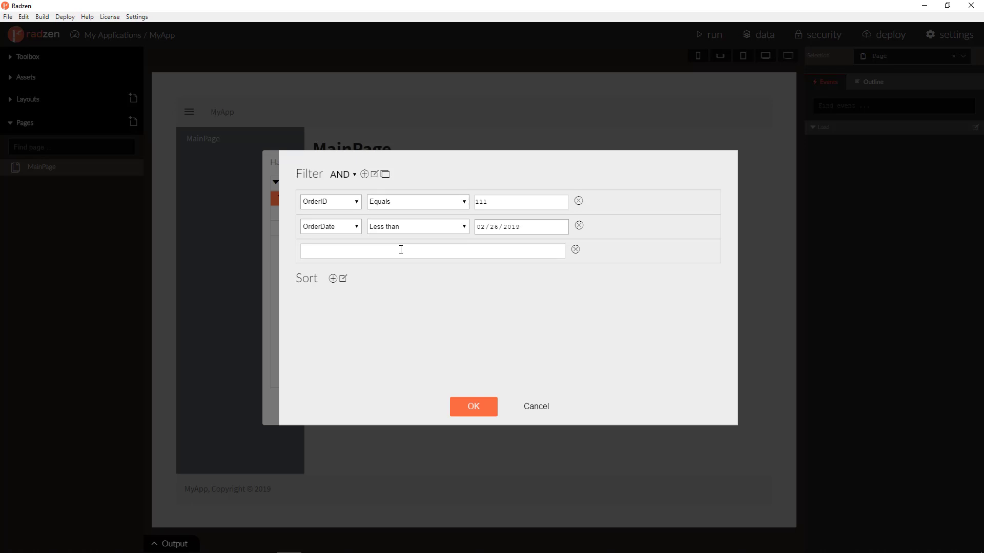
type("${")
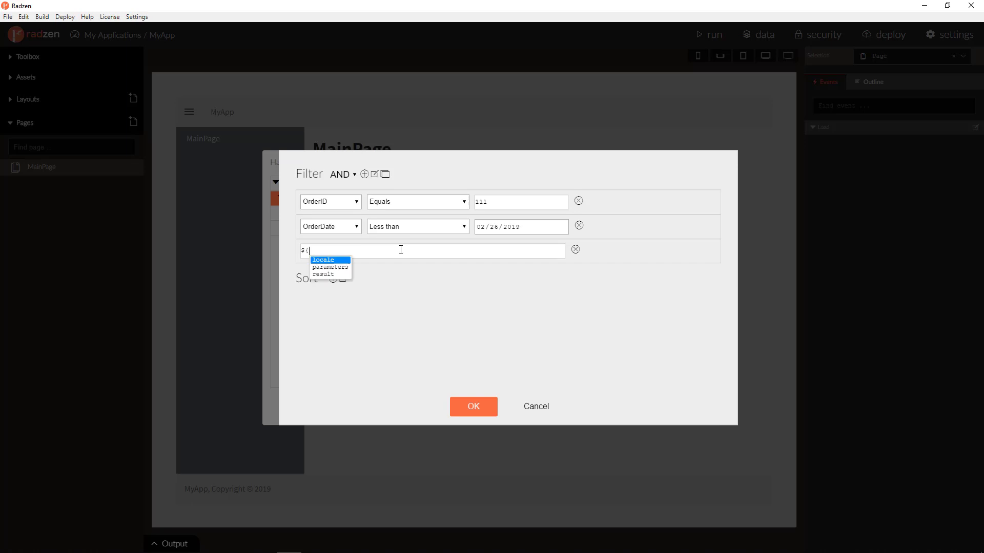
type("Or")
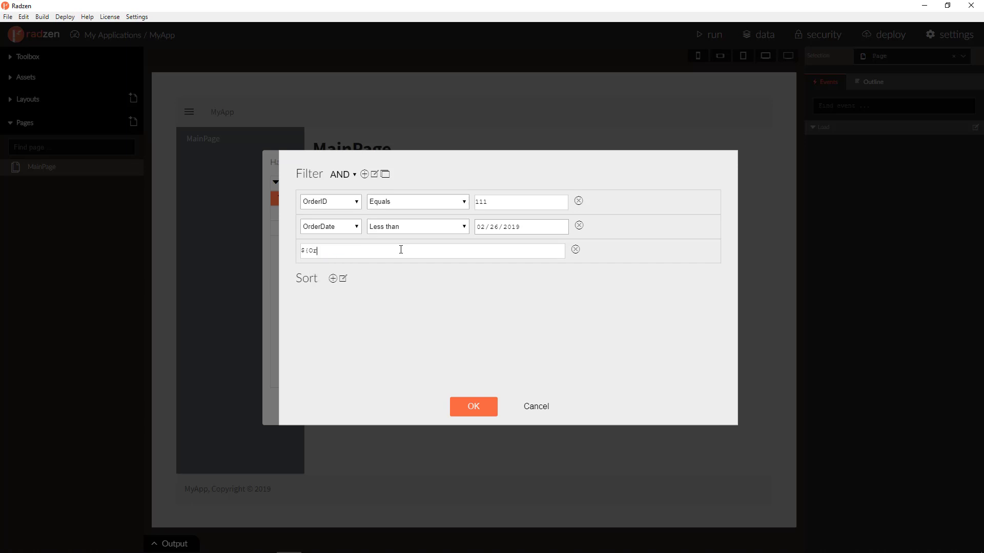
type("derID")
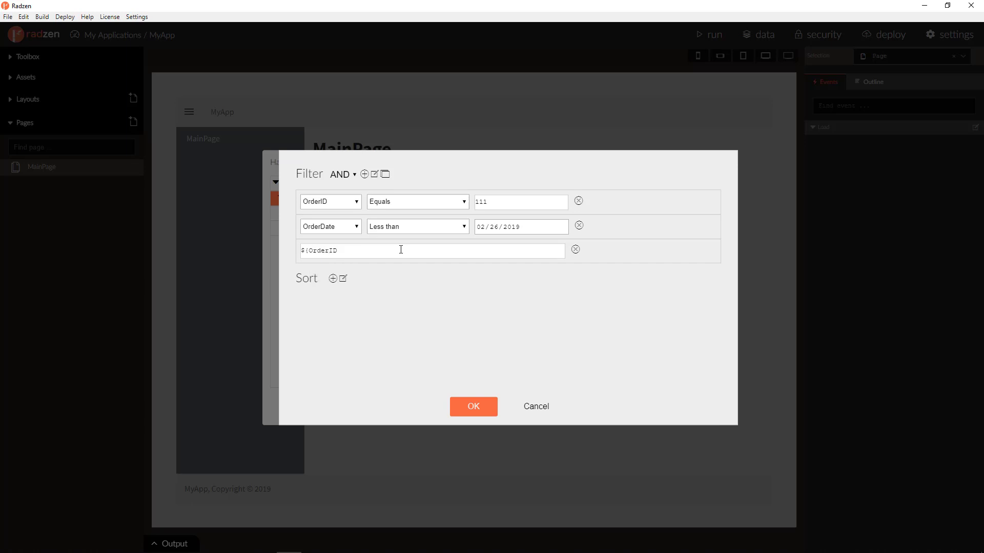
type("eq")
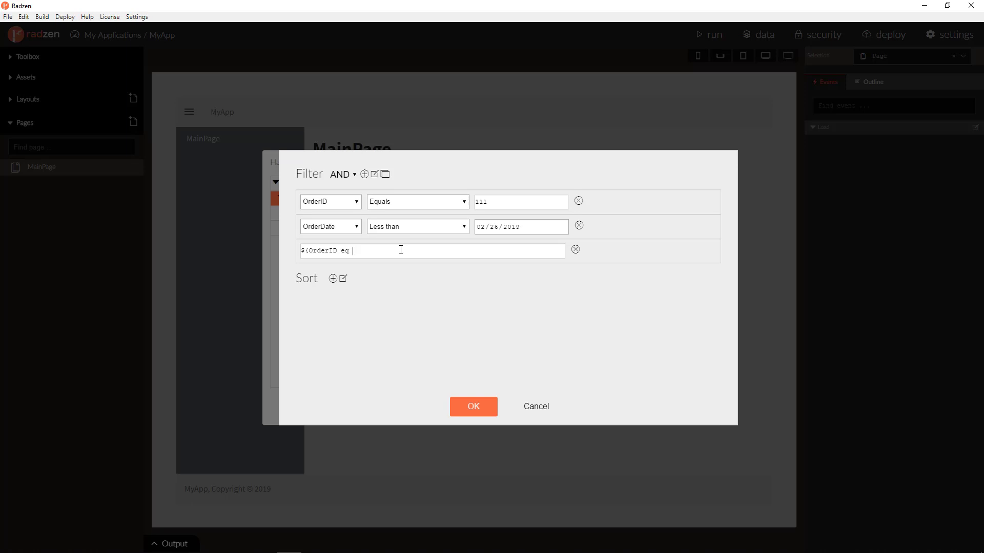
type("3)")
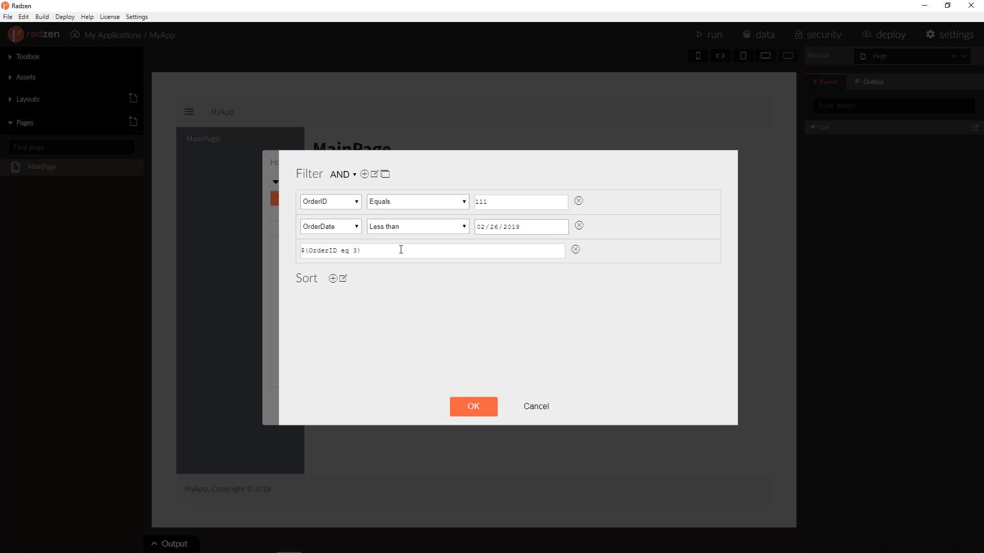
left_click(575, 249)
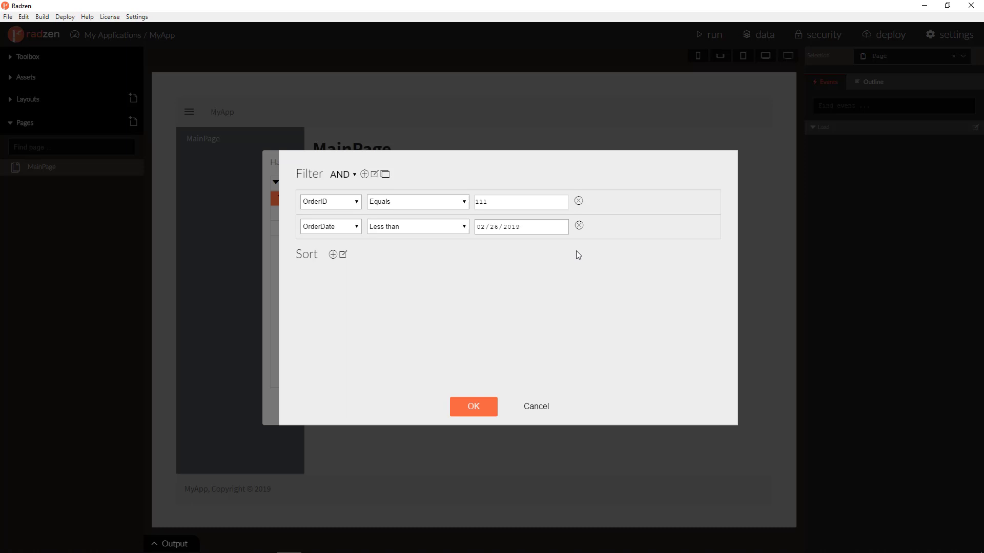
mouse_move(384, 174)
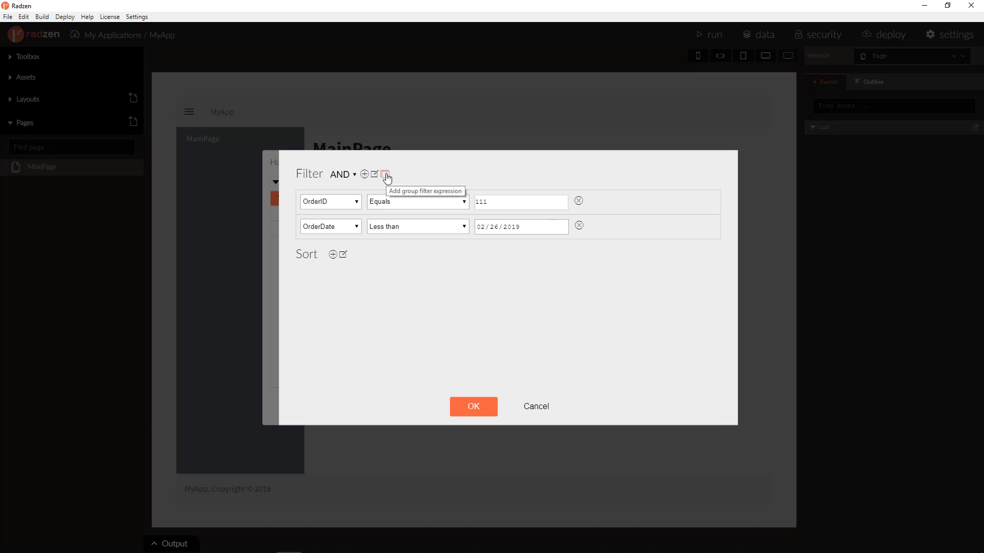
Step: Add a nested AND group with one empty property condition to the filter
left_click(385, 174)
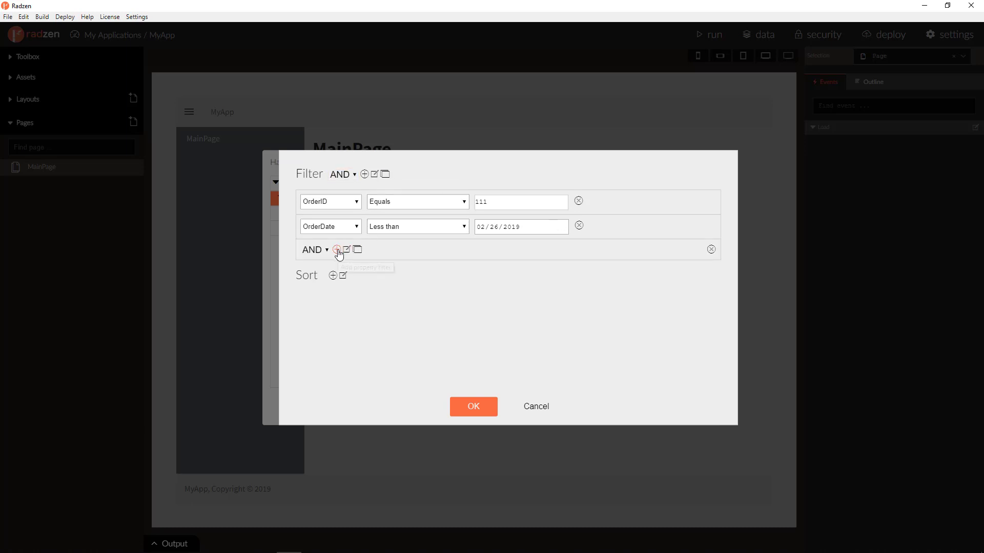
left_click(338, 250)
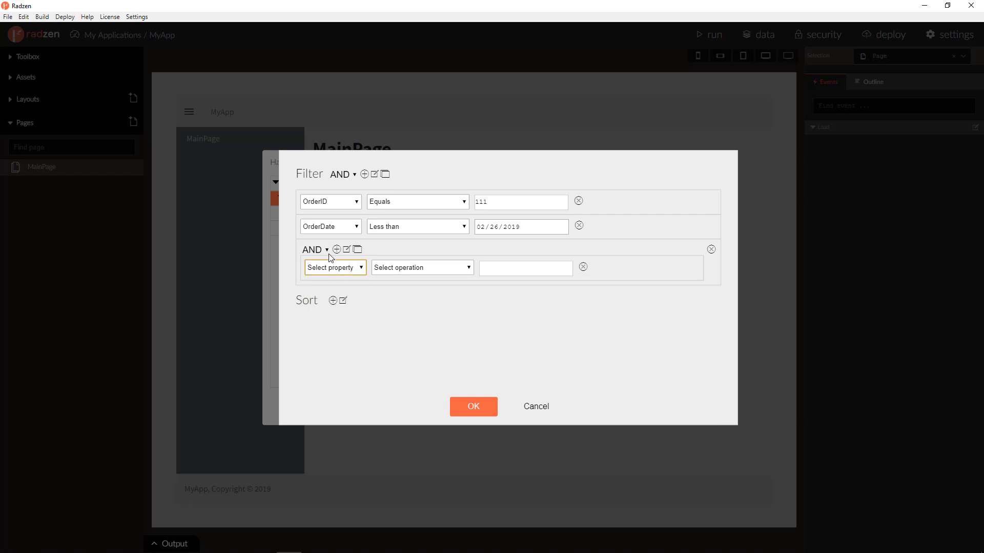
left_click(314, 249)
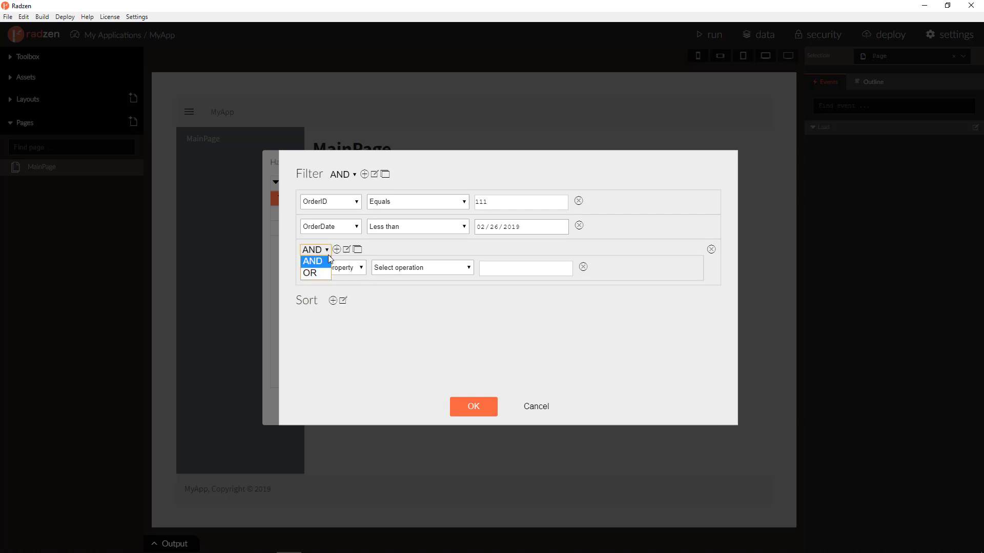
left_click(330, 267)
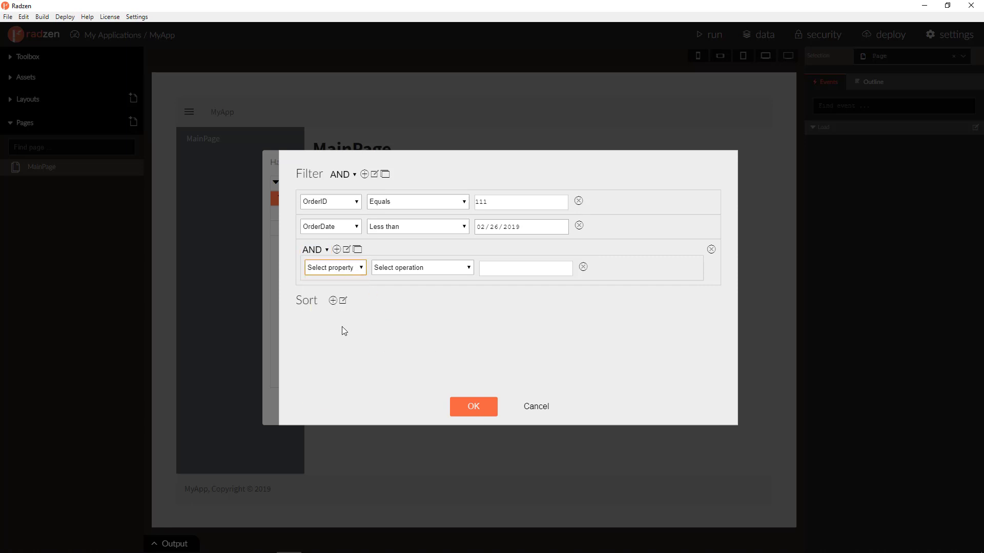
Step: Sort the query by OrderDate descending and confirm the filter and sort settings
left_click(333, 302)
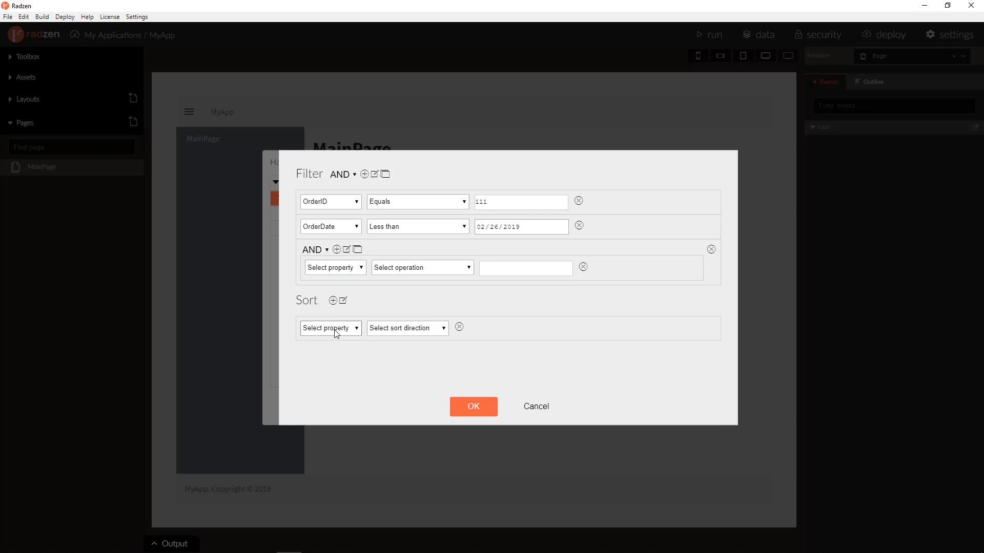
left_click(329, 328)
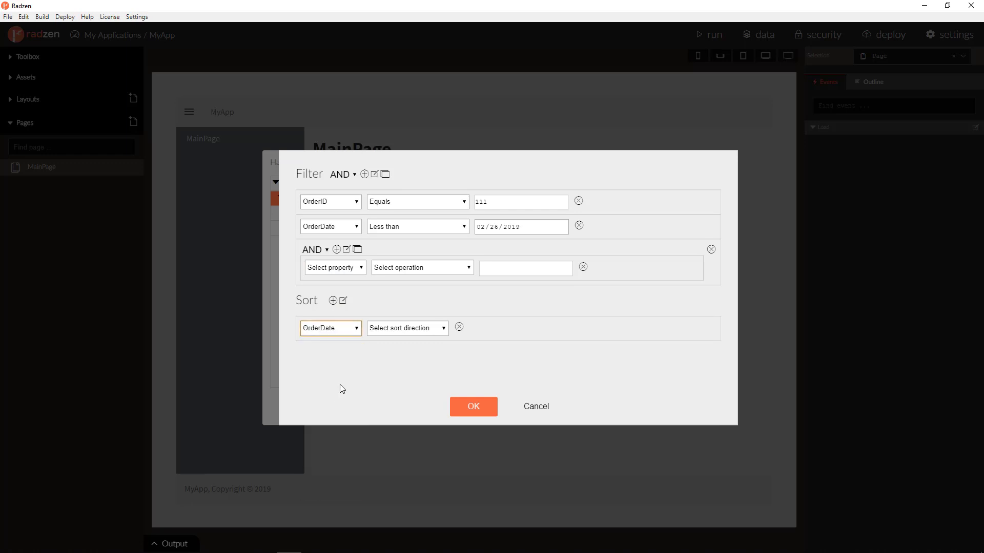
left_click(406, 328)
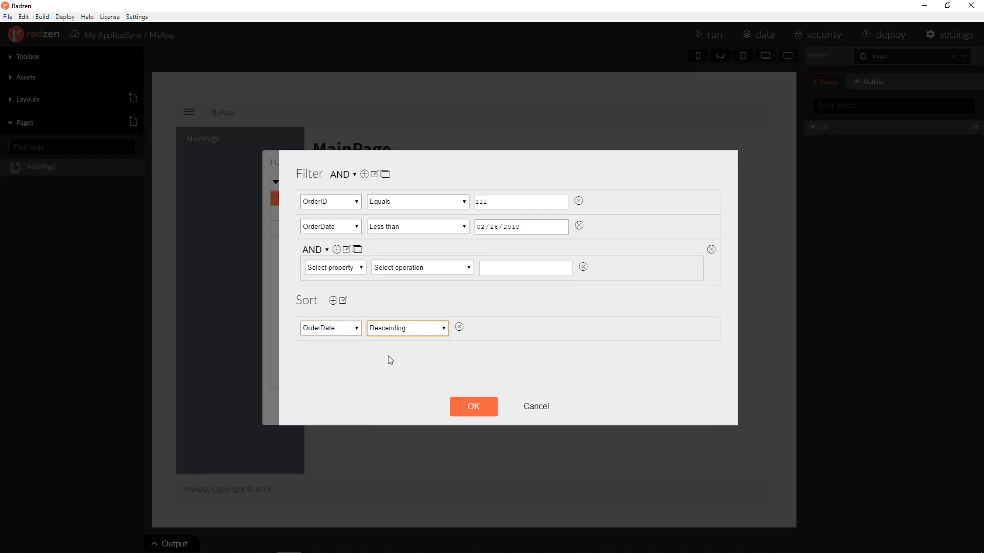
left_click(473, 406)
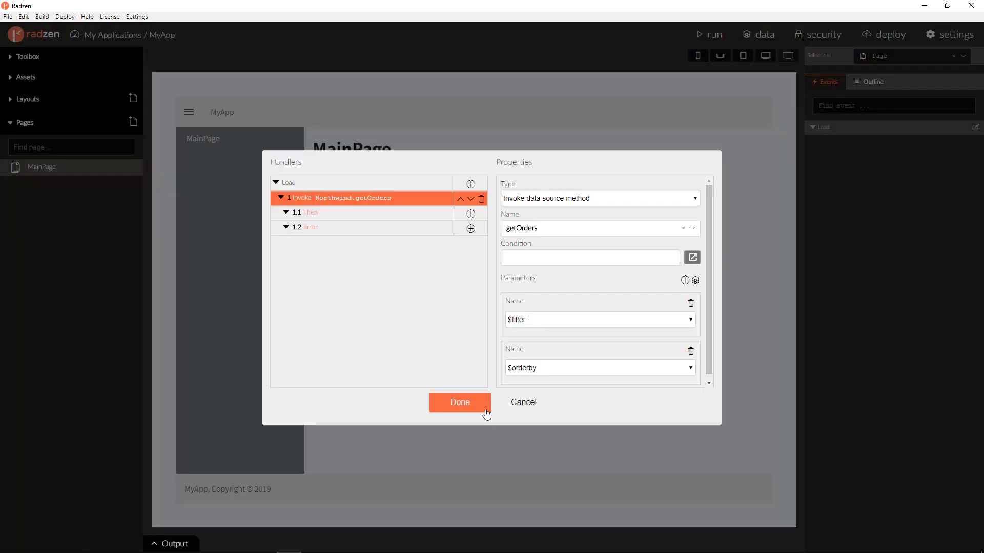
mouse_move(523, 403)
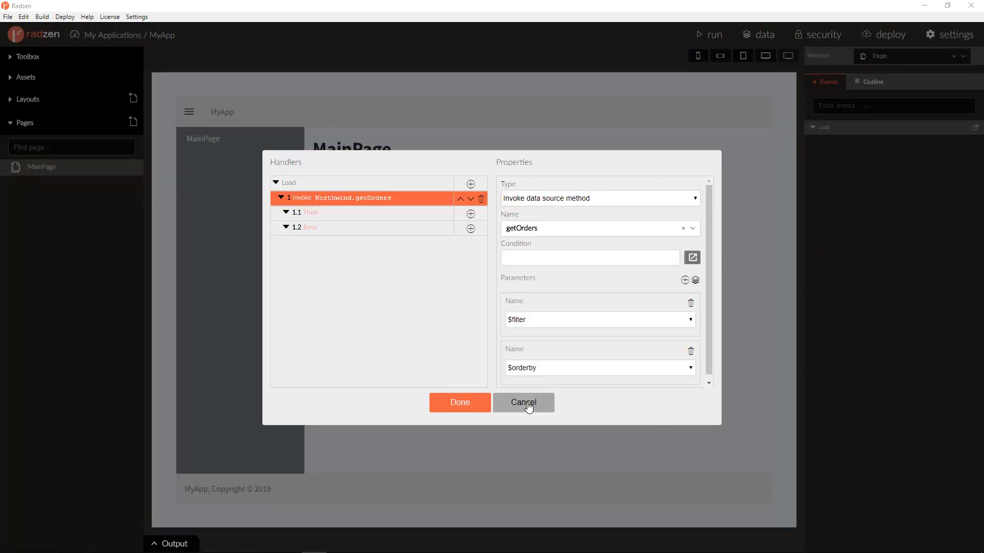
Step: Cancel the handler dialog and place a DataGrid below the MainPage heading
left_click(523, 402)
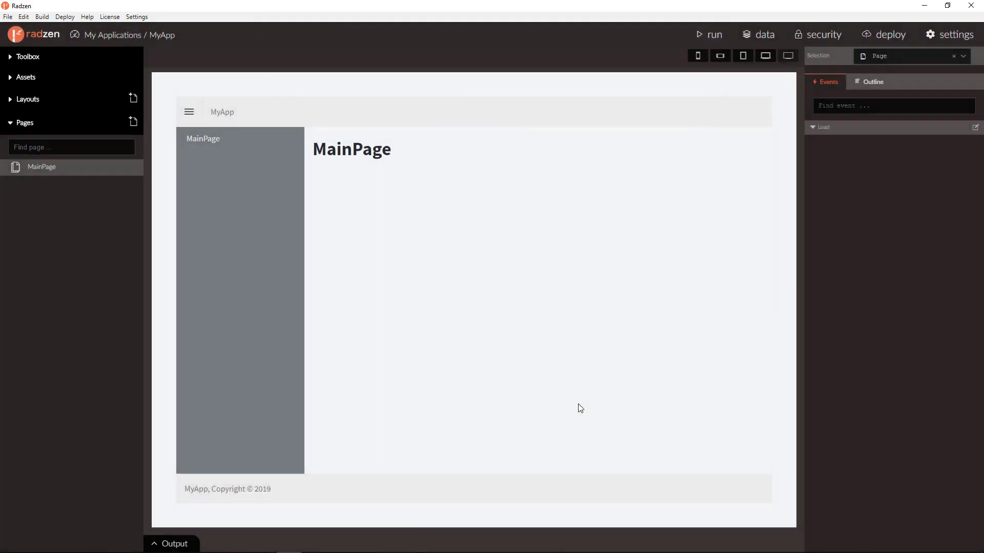
left_click(28, 56)
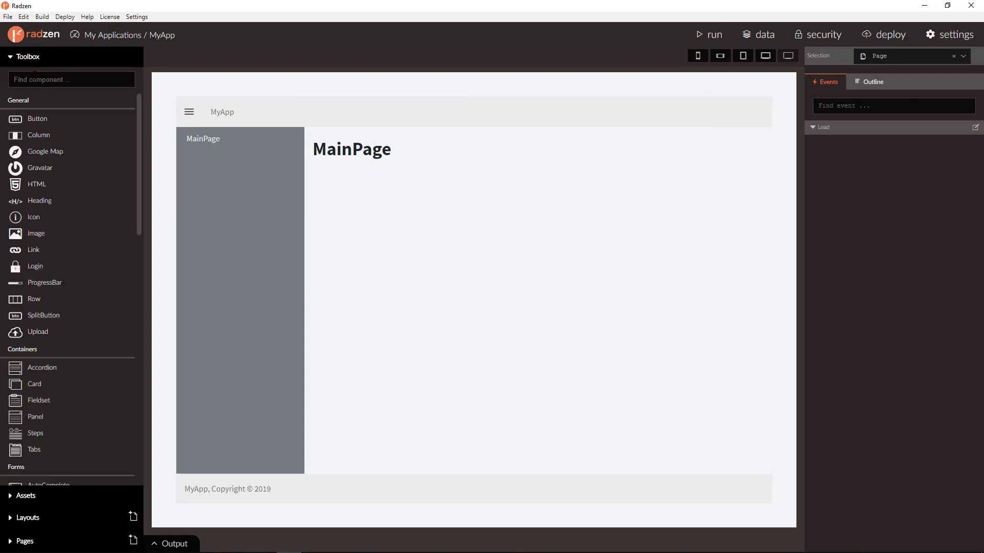
type("data")
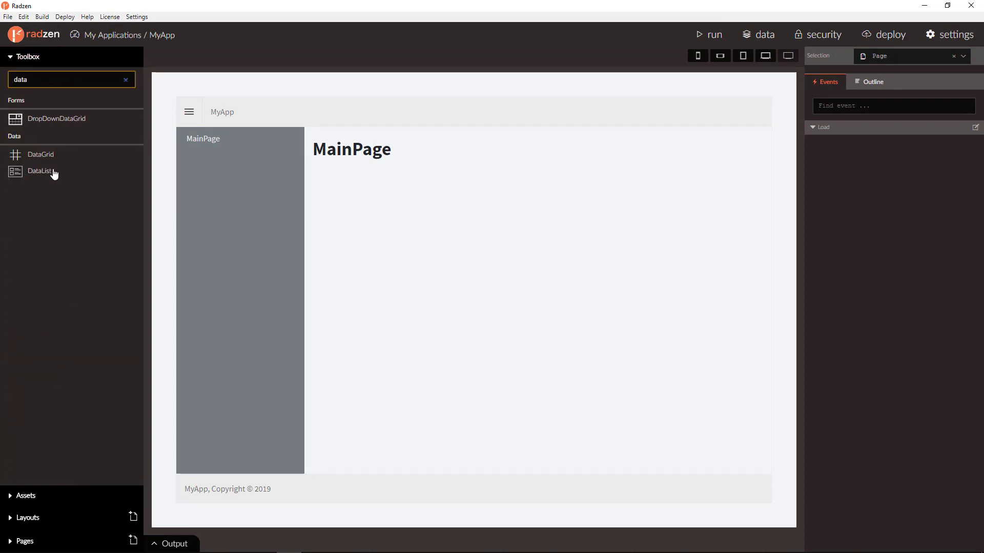
left_click_drag(41, 154, 366, 173)
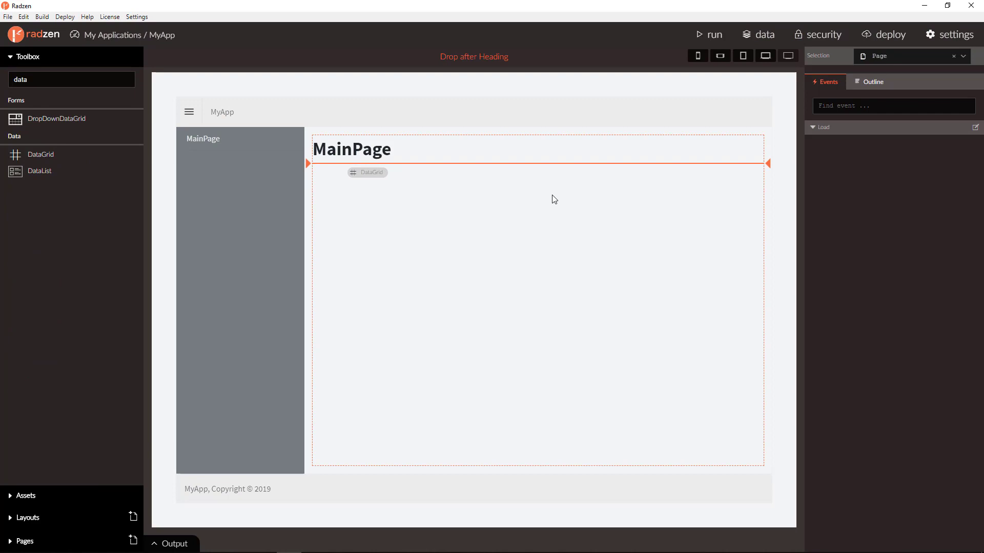
left_click(367, 173)
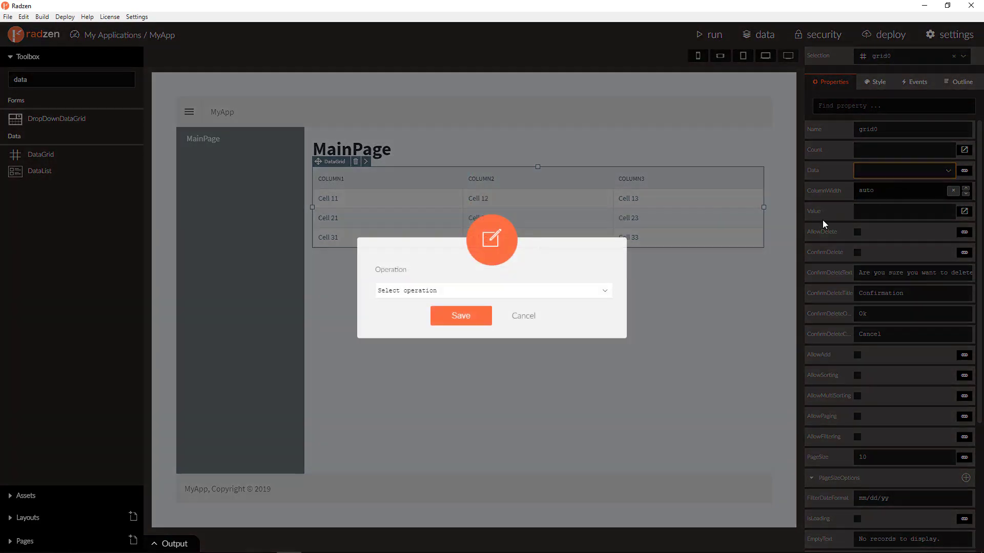
Step: Bind the grid to getOrders, including Customer, Employee and Shipper data
left_click(491, 290)
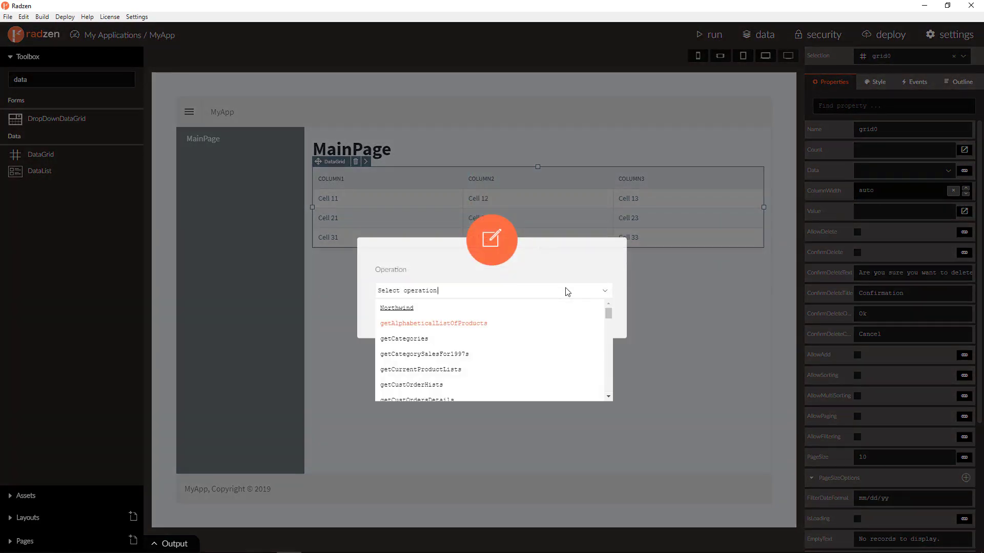
type("getOrders")
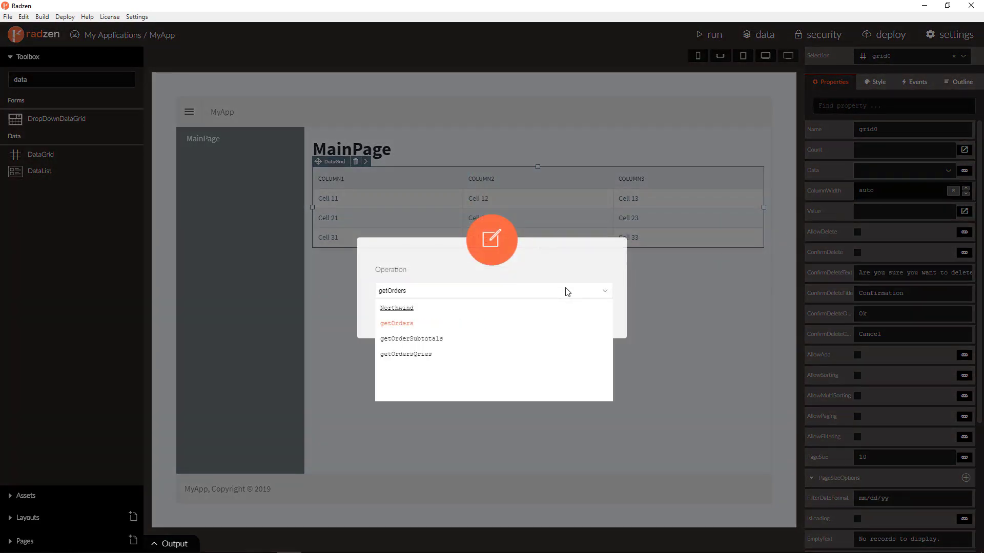
left_click(397, 324)
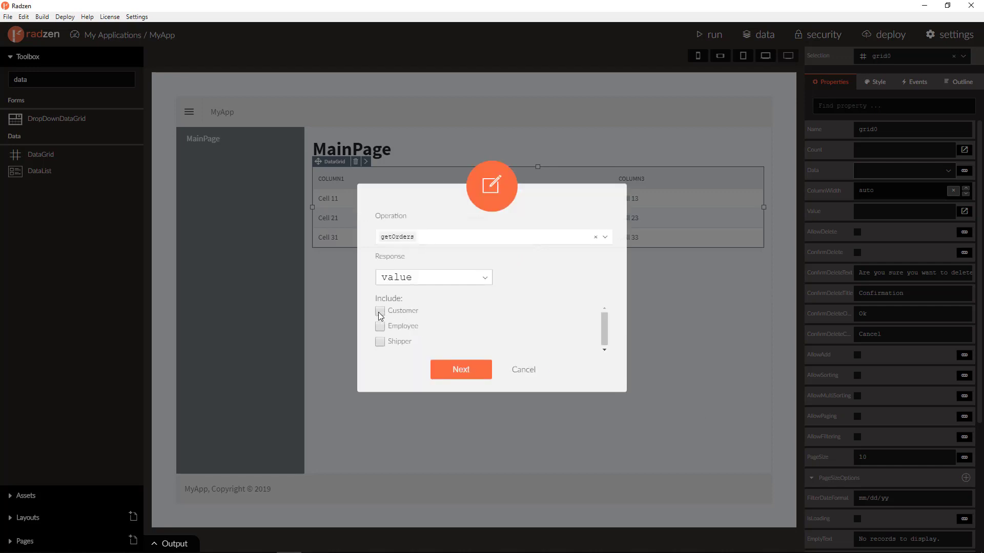
left_click(380, 326)
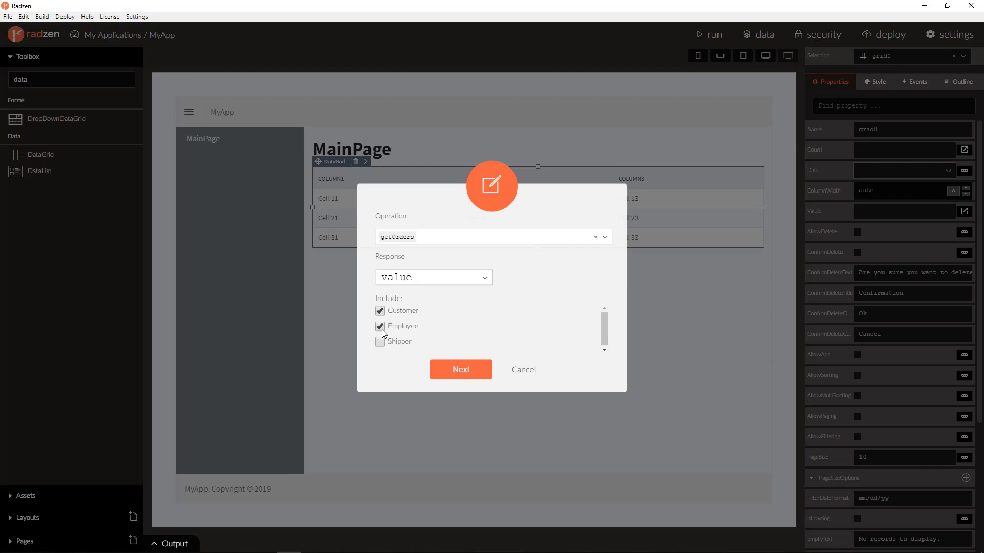
left_click(380, 342)
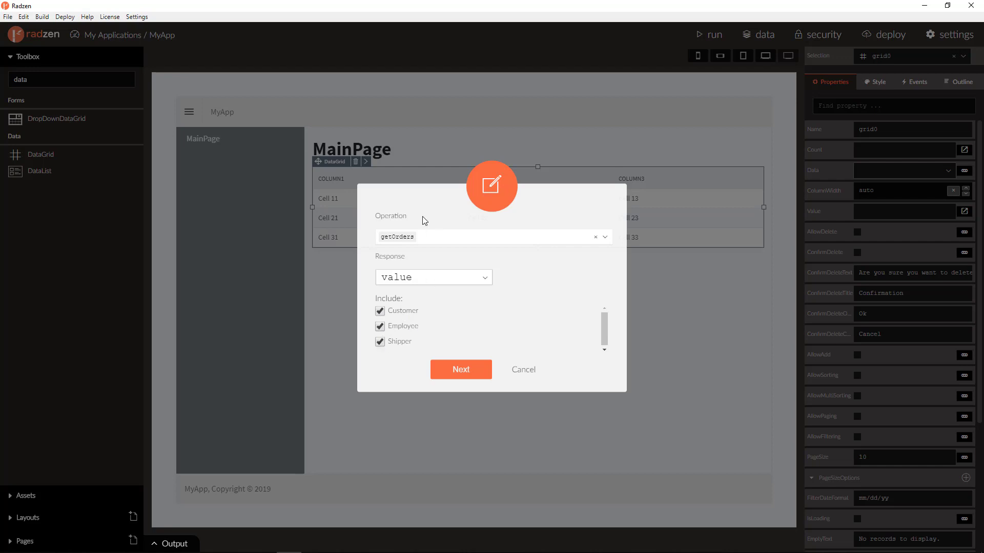
mouse_move(406, 249)
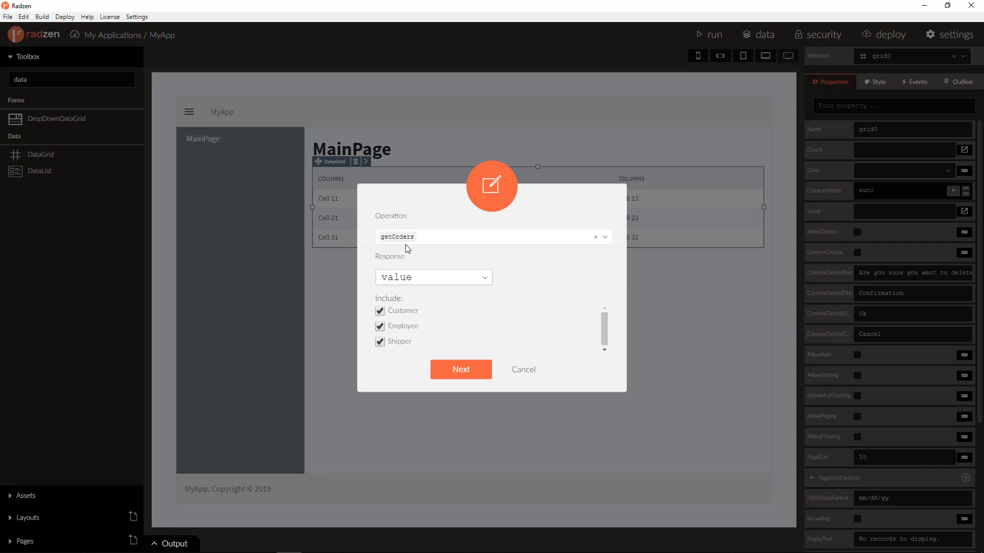
mouse_move(475, 291)
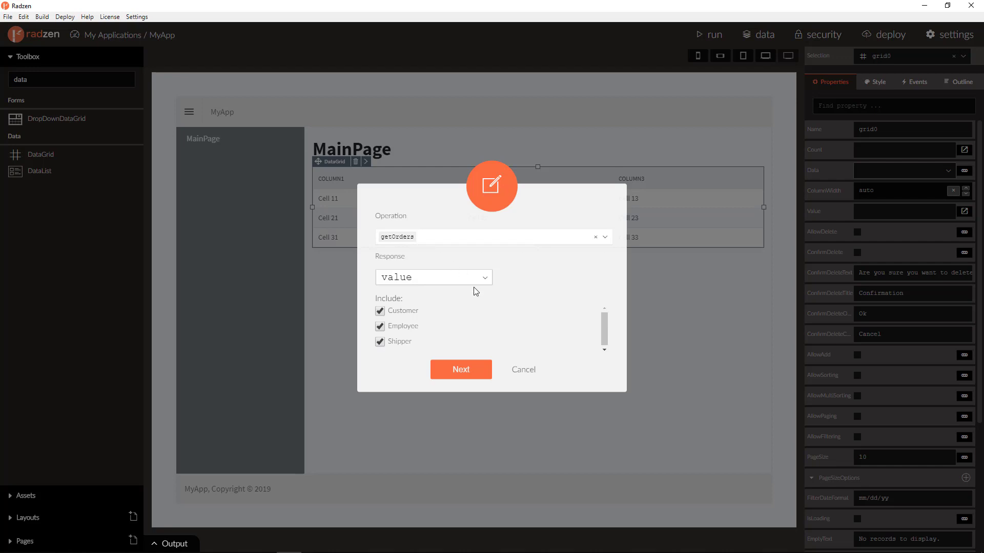
mouse_move(464, 374)
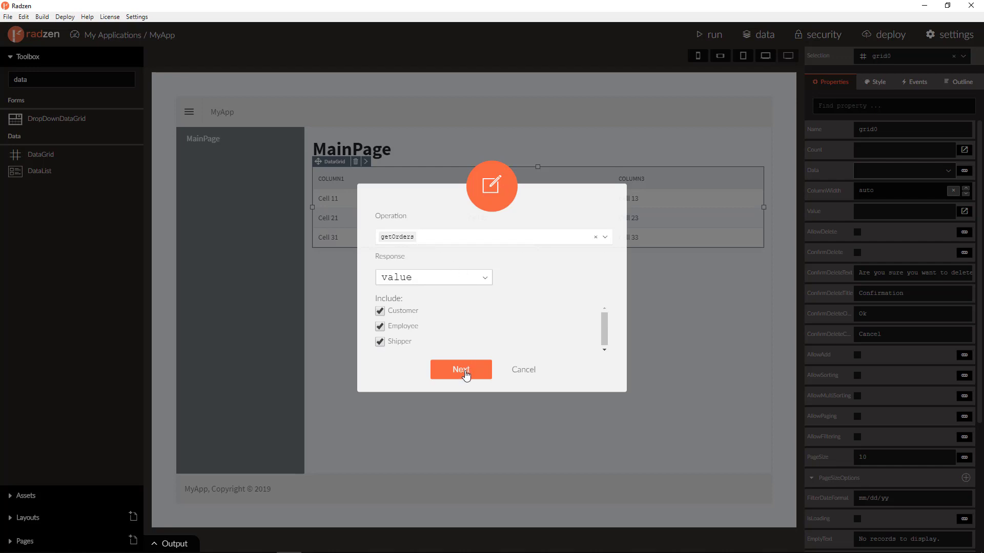
Step: Advance the wizard with paging (page size 10), sorting and filtering enabled
left_click(460, 368)
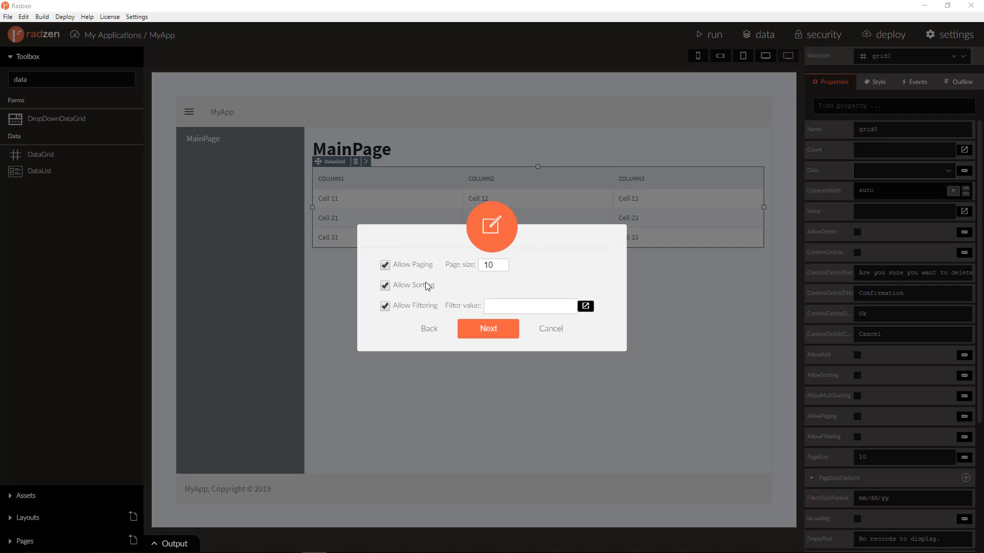
mouse_move(405, 289)
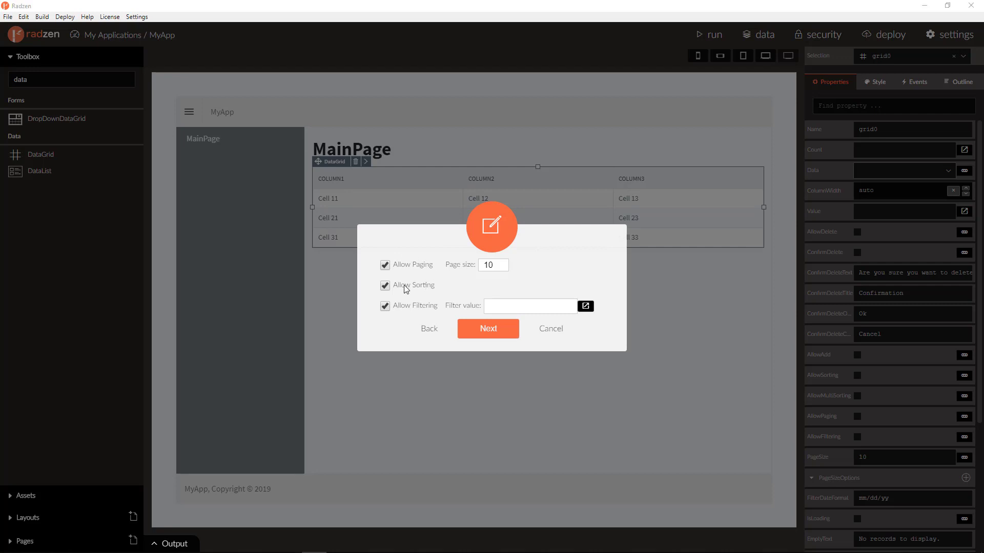
mouse_move(422, 308)
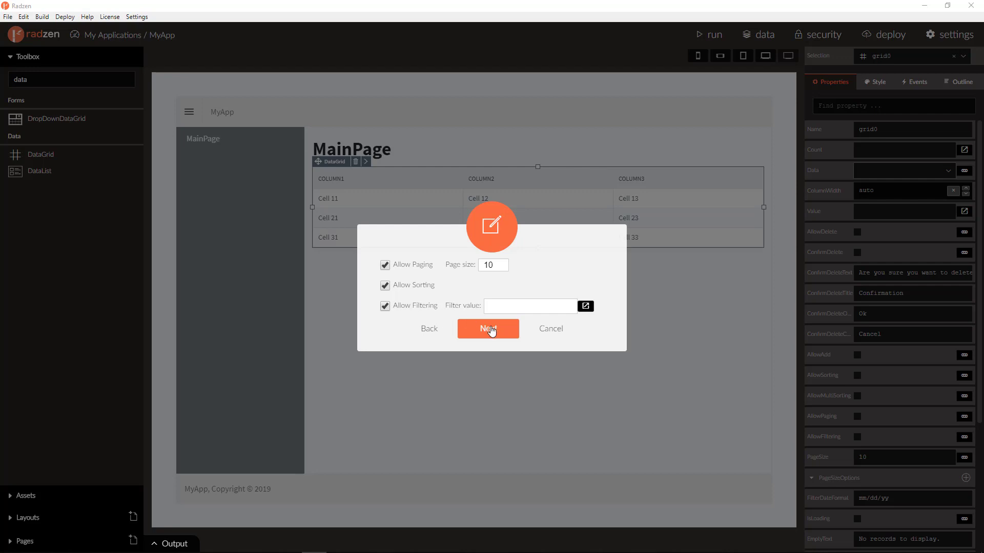
Step: Choose the grid columns, leaving out ShipCountry and similar ship fields, and save
left_click(487, 328)
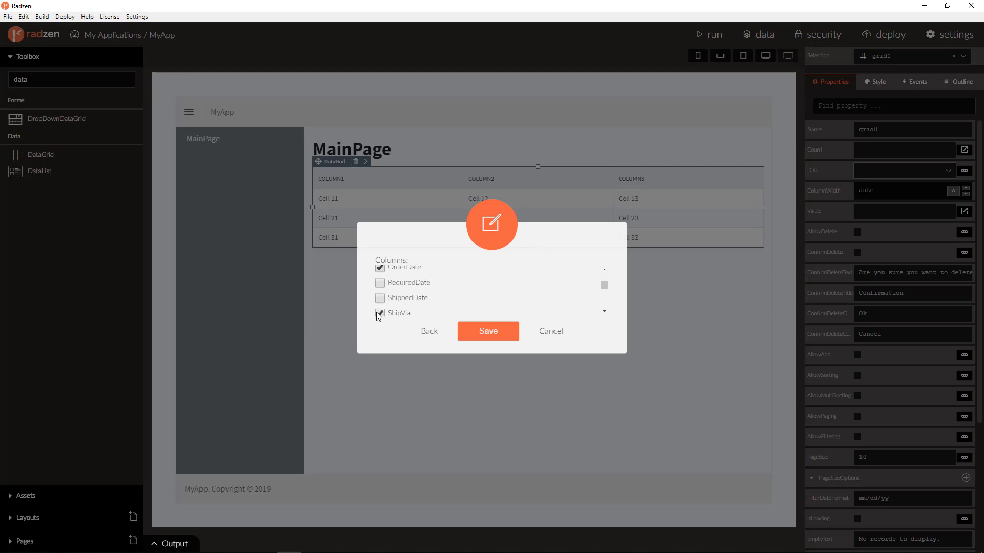
scroll("down", 3)
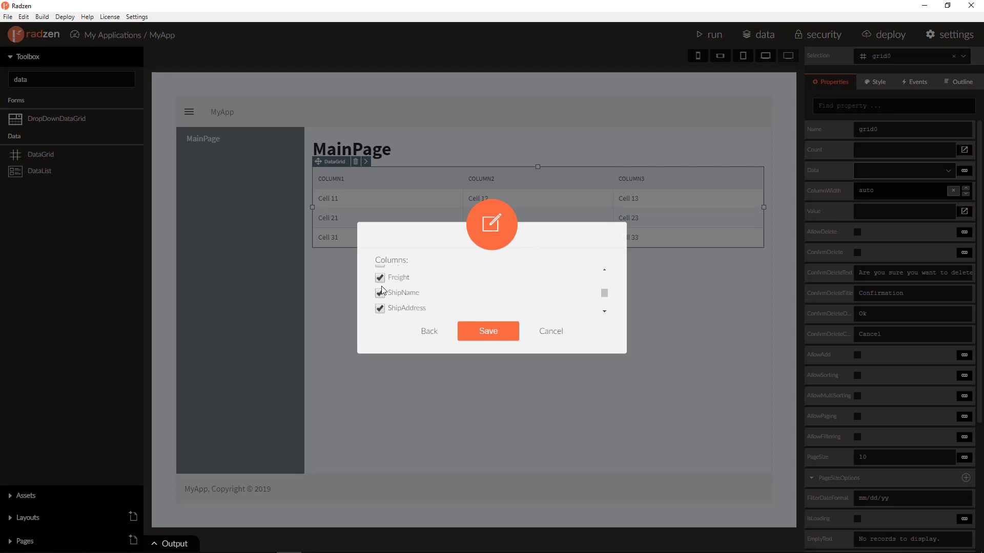
scroll("down", 3)
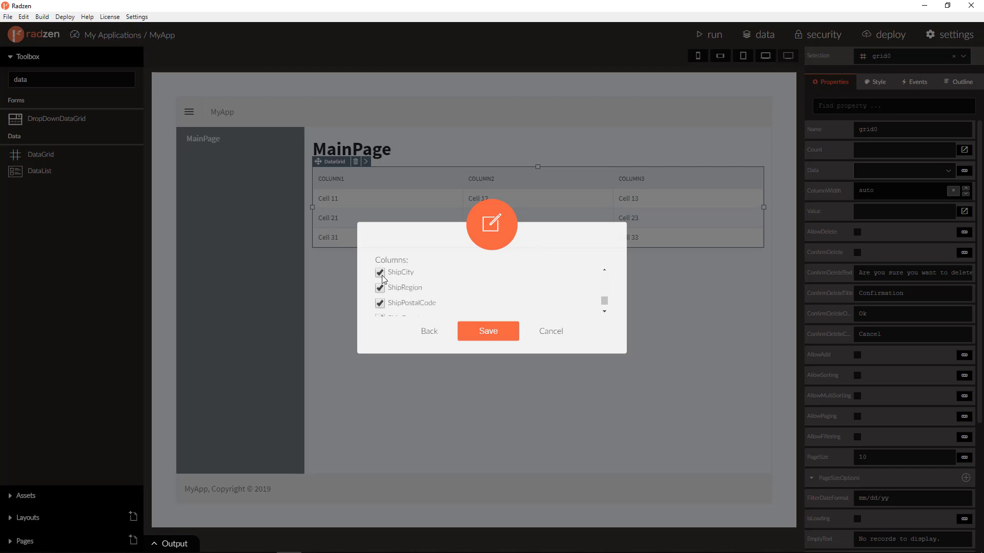
scroll("down", 3)
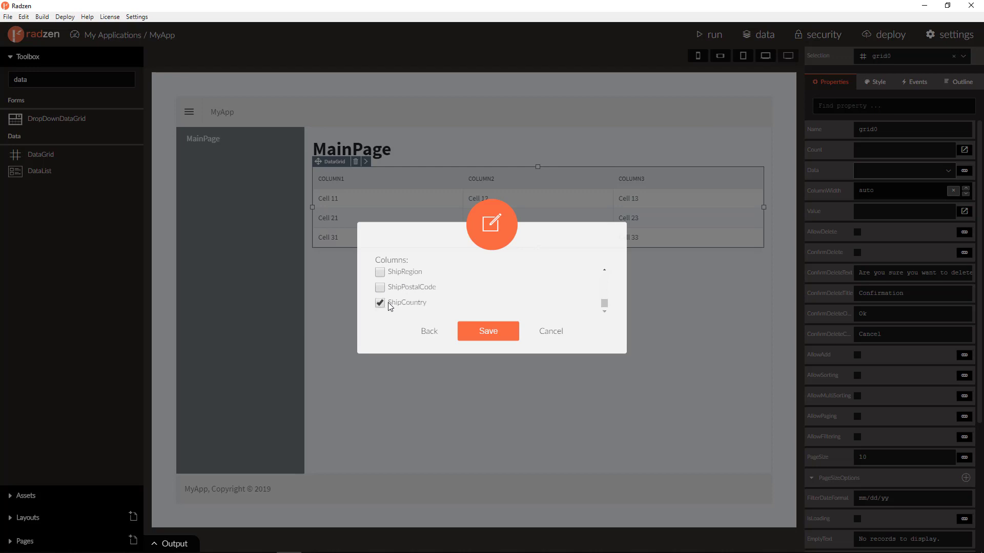
left_click(488, 330)
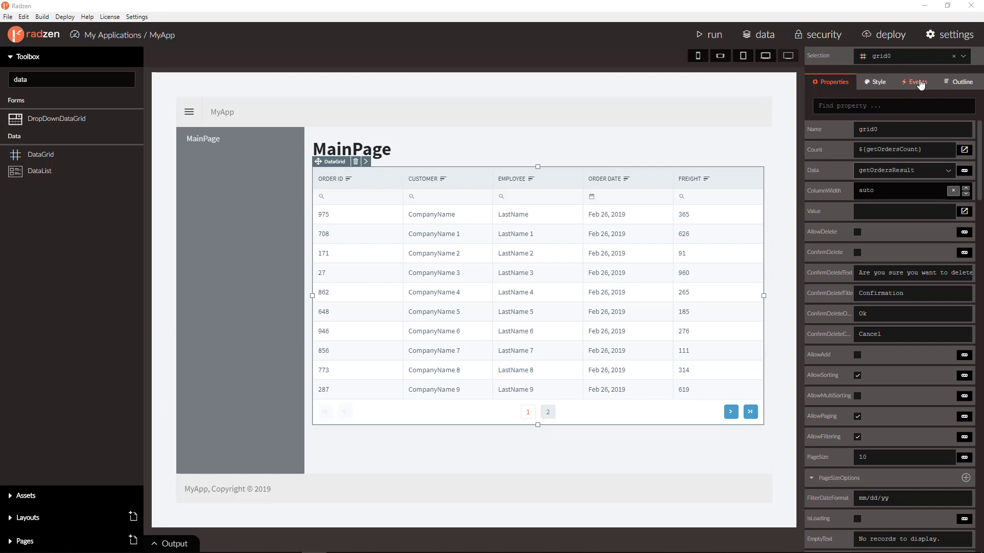
Step: Review the grid's LoadData handler's getOrders parameters including $expand Customer,Employee,Shipper, then close it
left_click(914, 81)
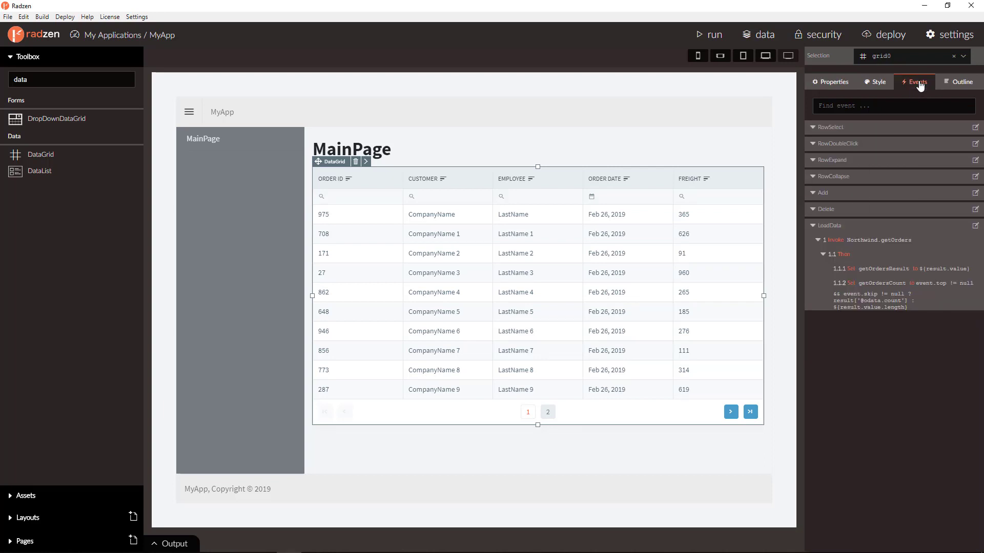
left_click(976, 226)
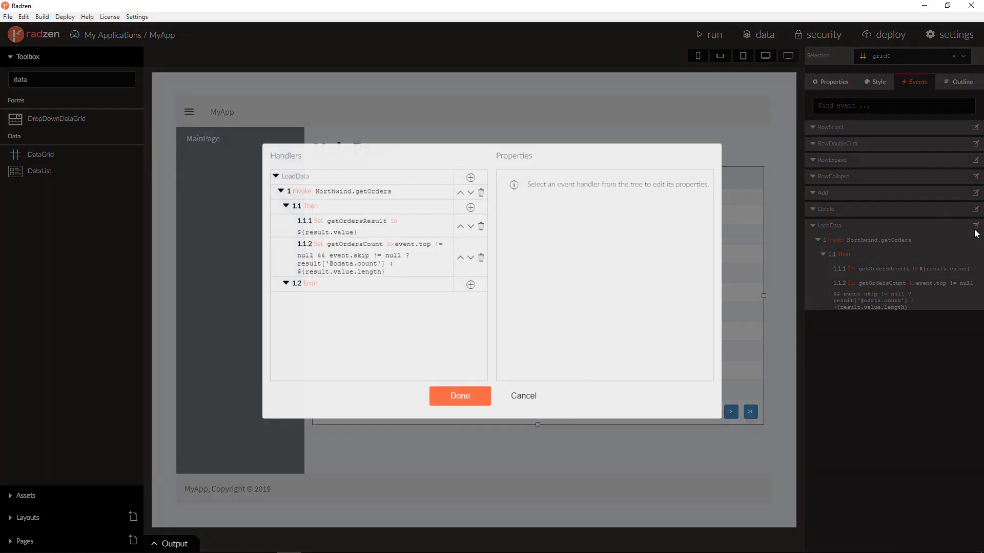
left_click(342, 198)
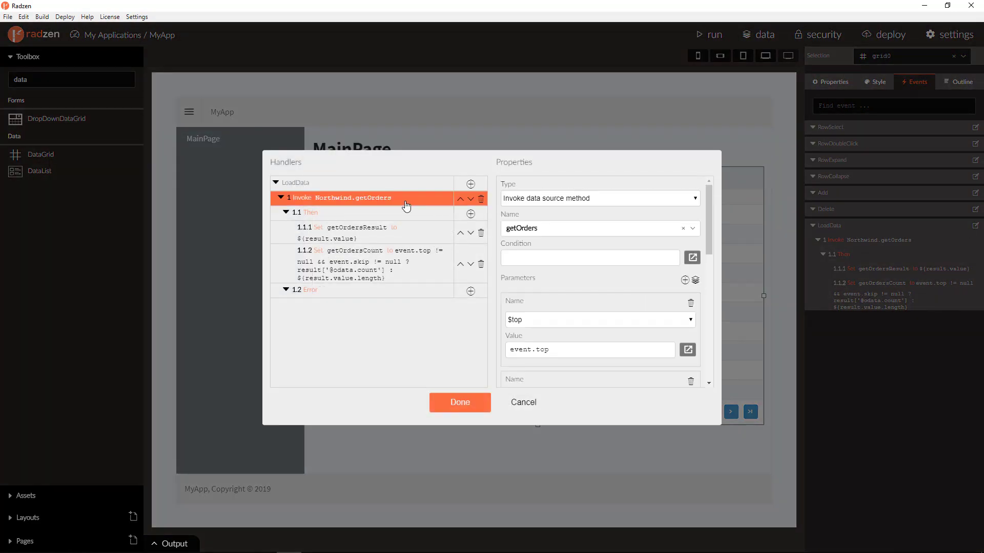
scroll("down", 3)
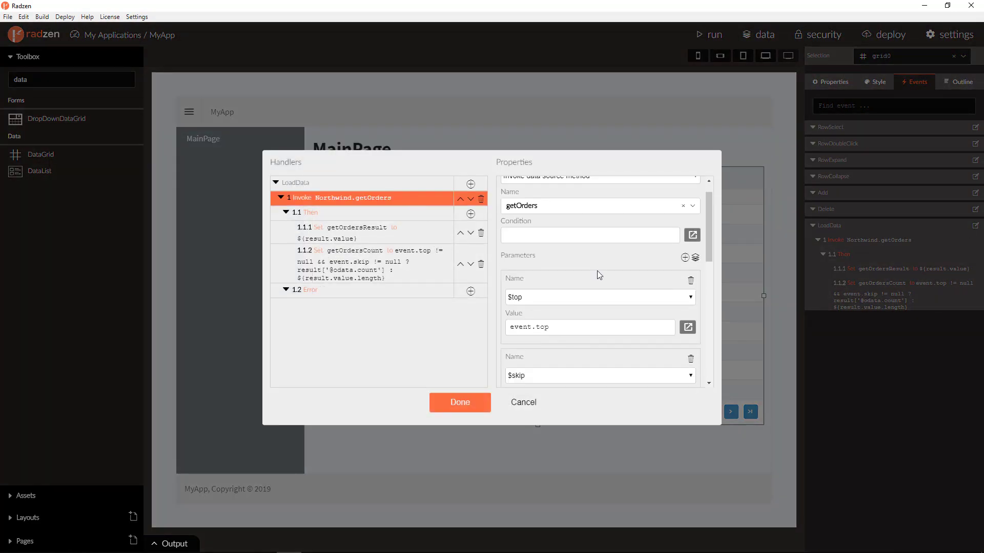
scroll("down", 3)
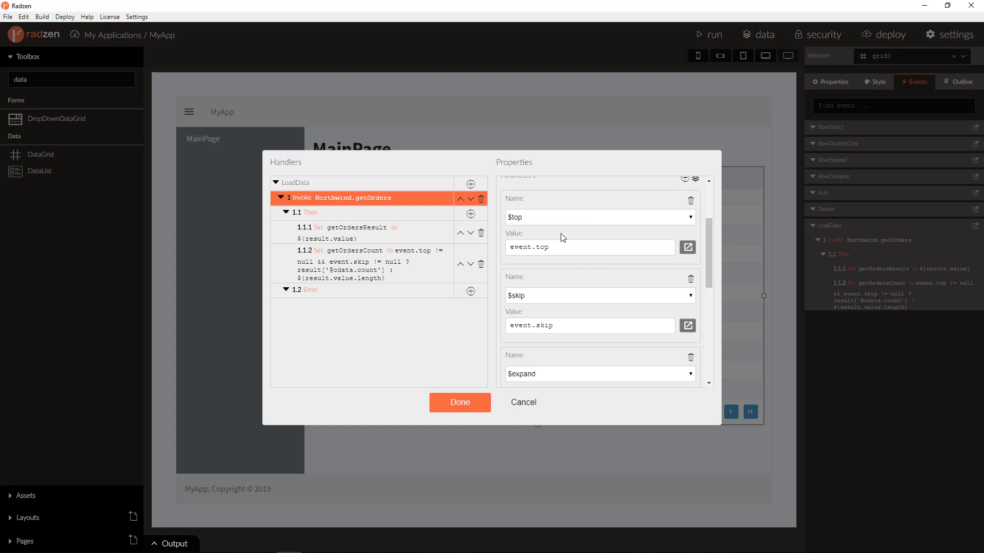
scroll("down", 3)
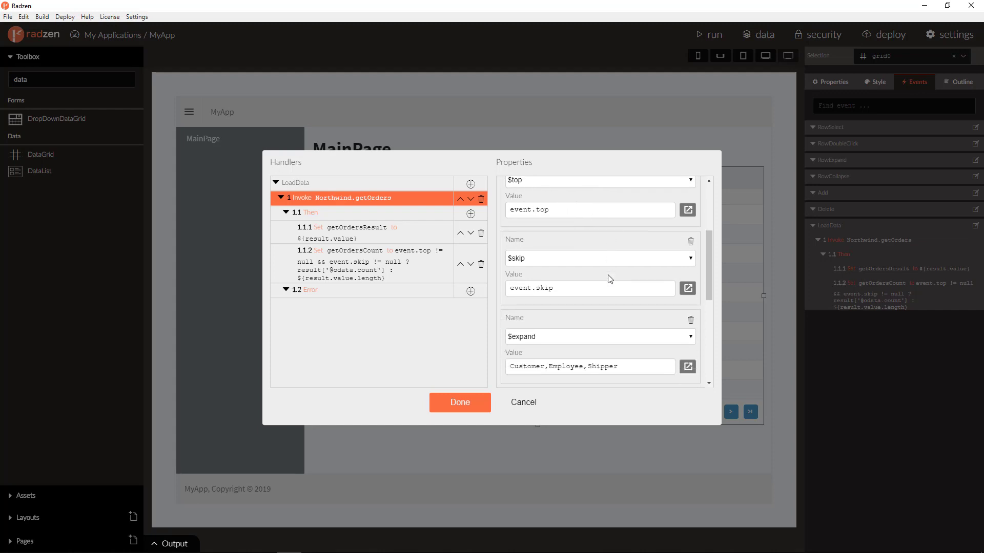
scroll("down", 3)
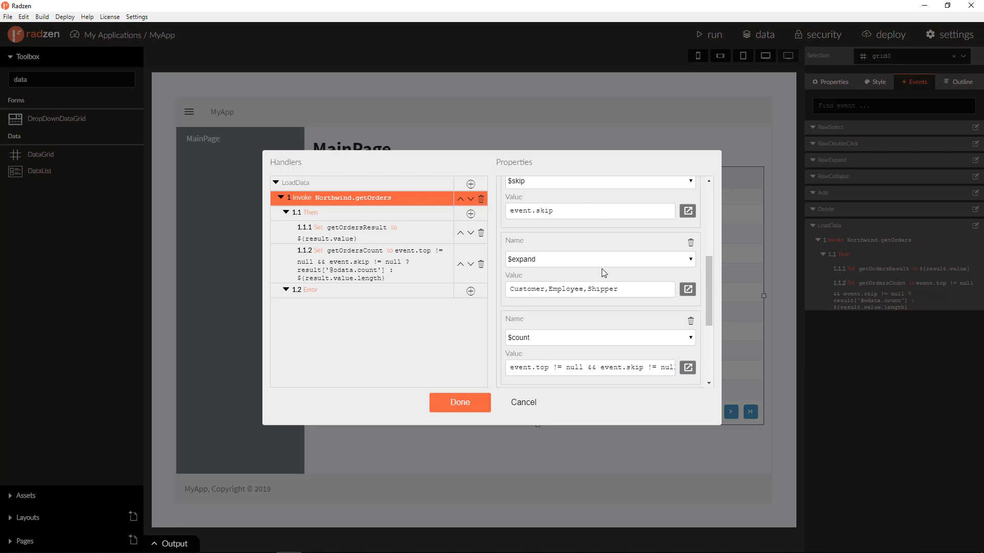
scroll("down", 3)
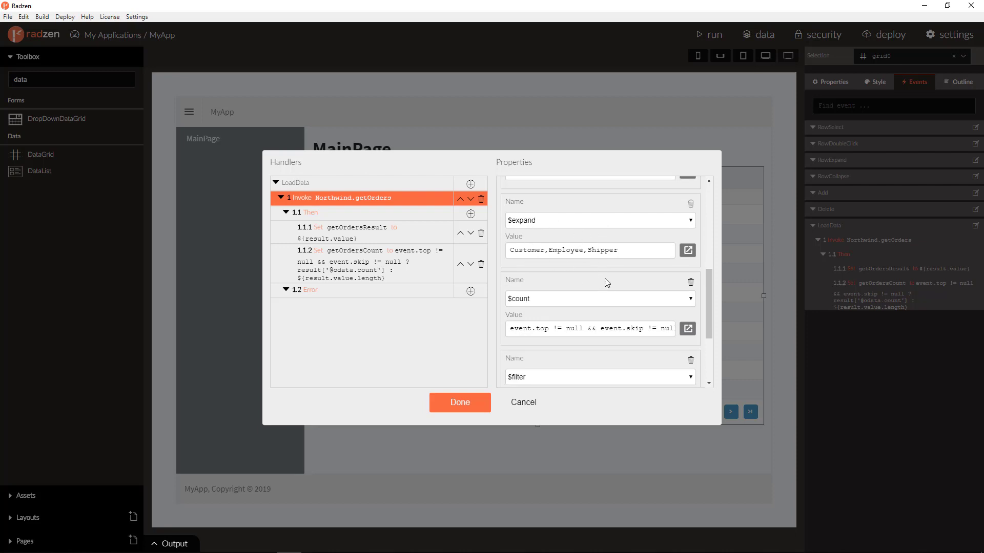
scroll("down", 3)
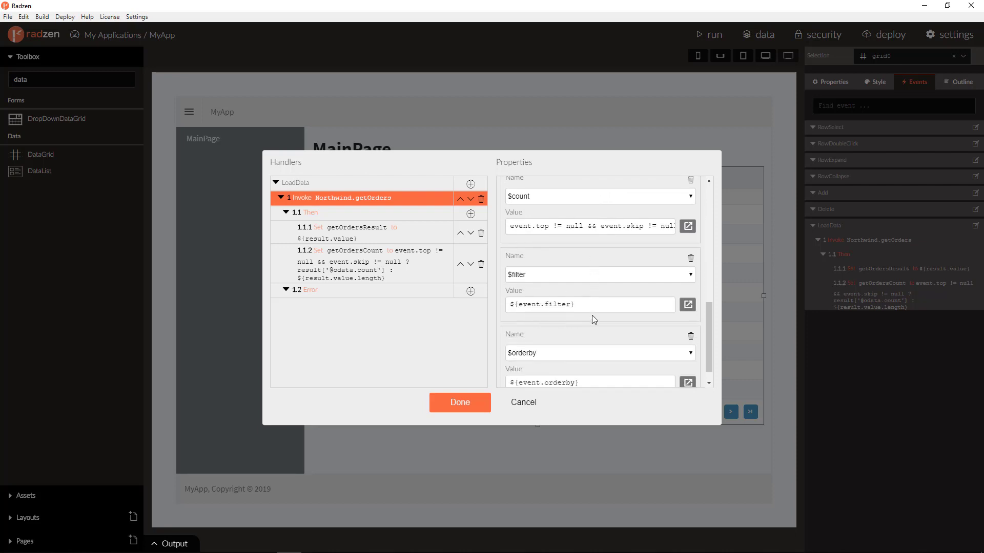
scroll("down", 3)
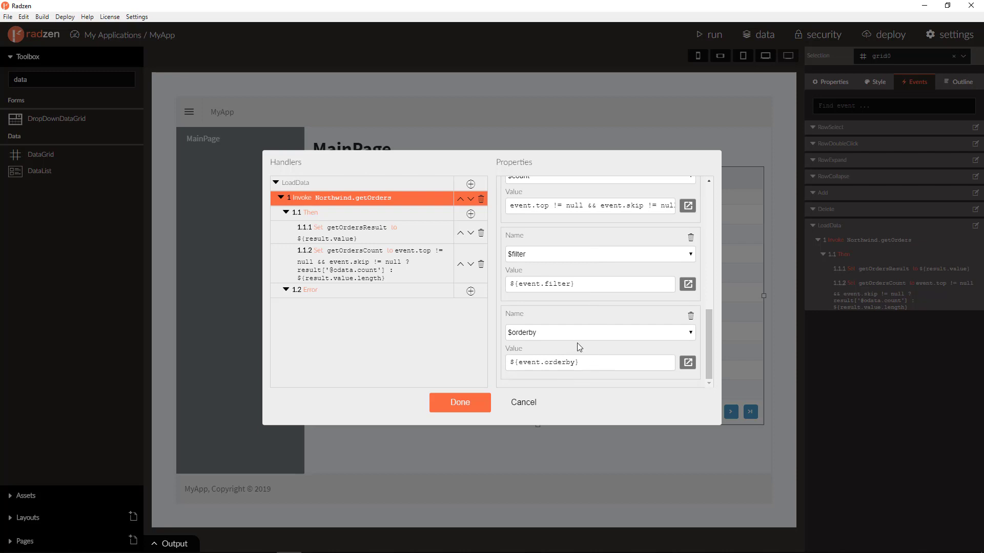
left_click(459, 402)
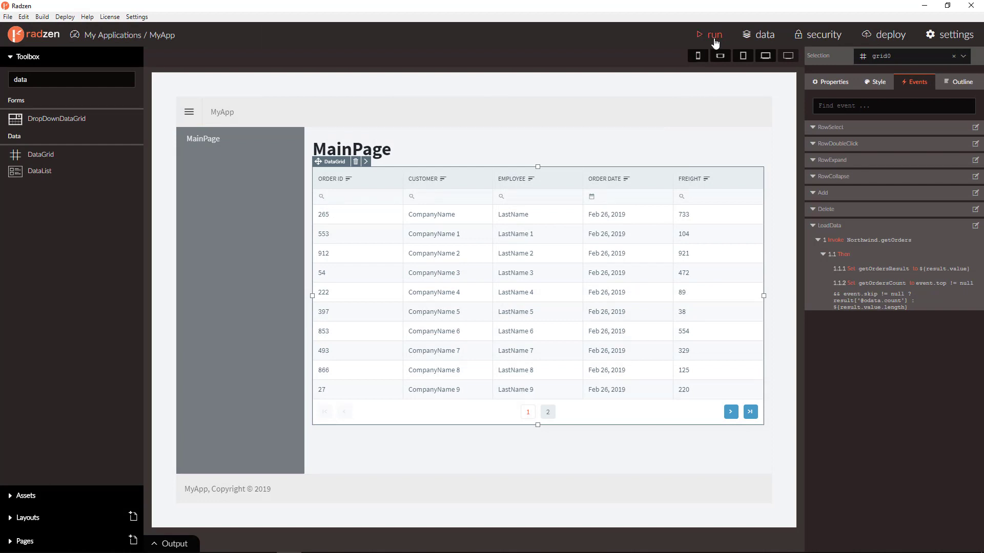
Step: Run the app and sort the orders grid by Customer, then by Employee
left_click(710, 34)
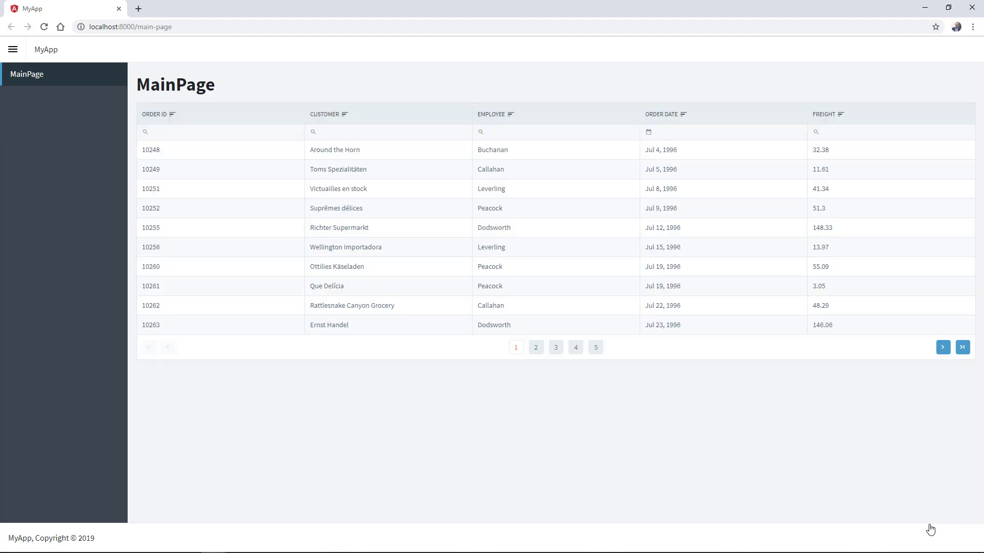
mouse_move(159, 116)
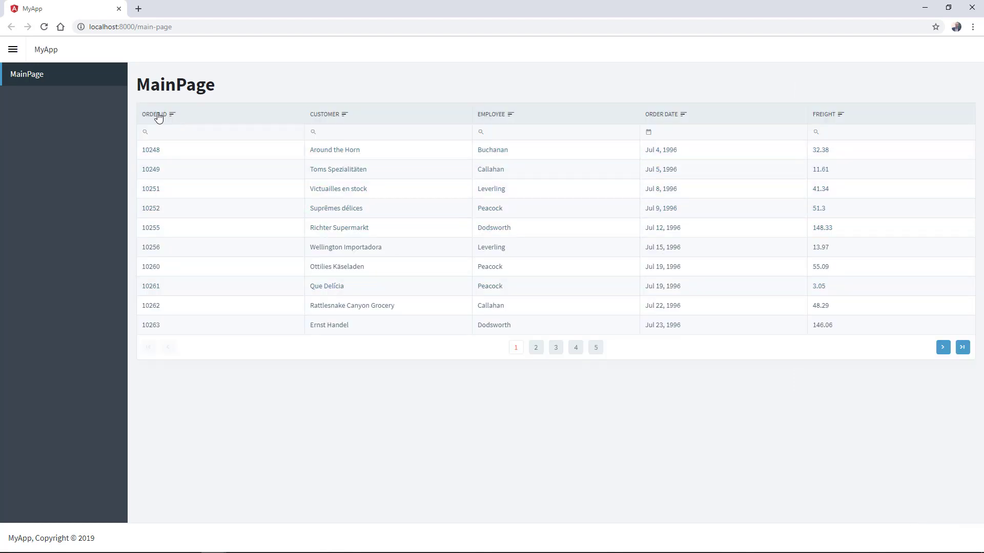
left_click(325, 114)
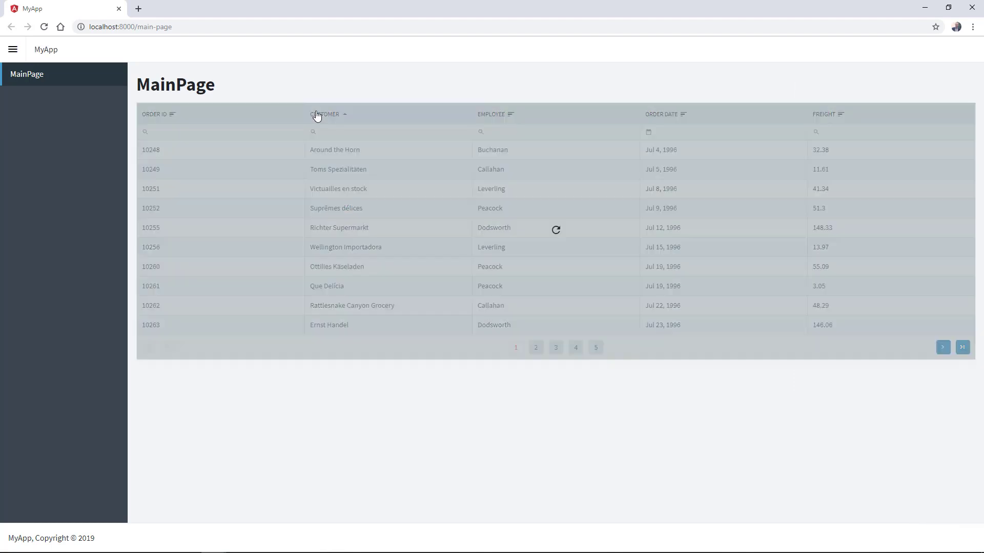
left_click(491, 115)
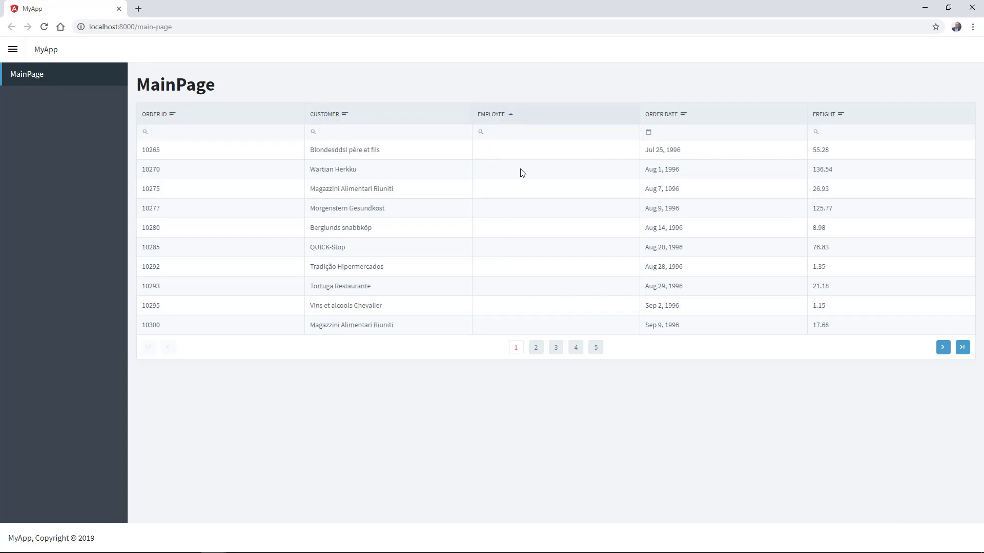
Step: Go to page 3 and filter the Customer column with the text 'a'
left_click(556, 347)
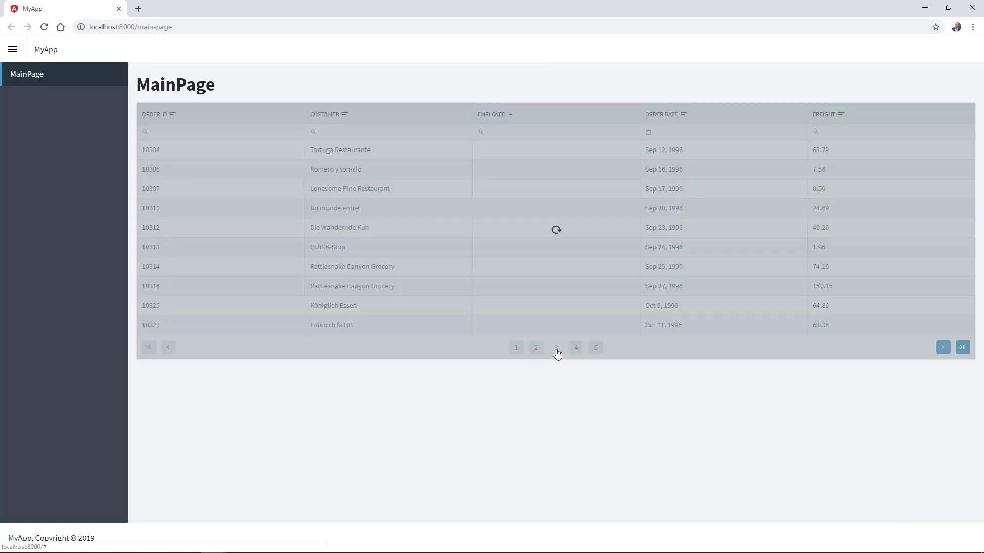
left_click(555, 347)
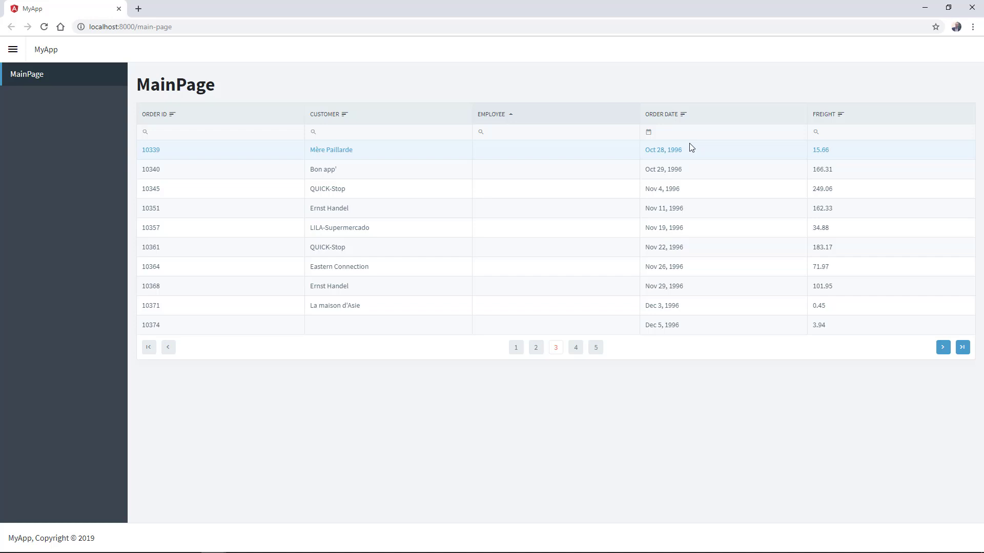
left_click(387, 131)
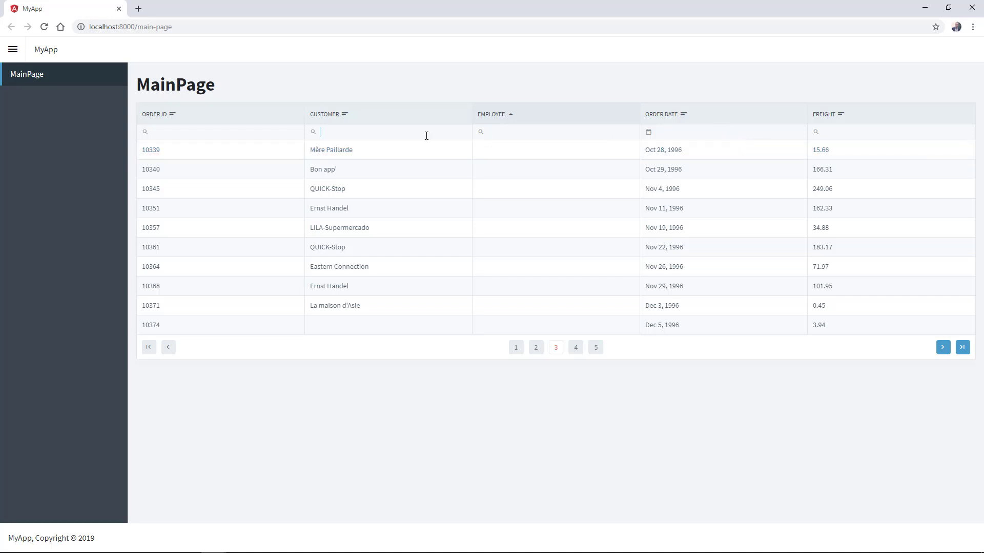
type("a")
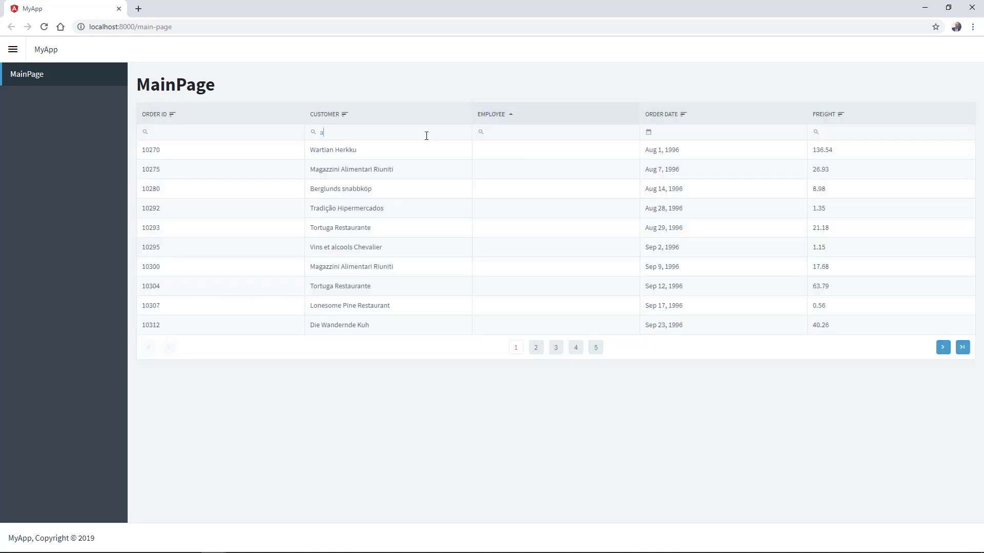